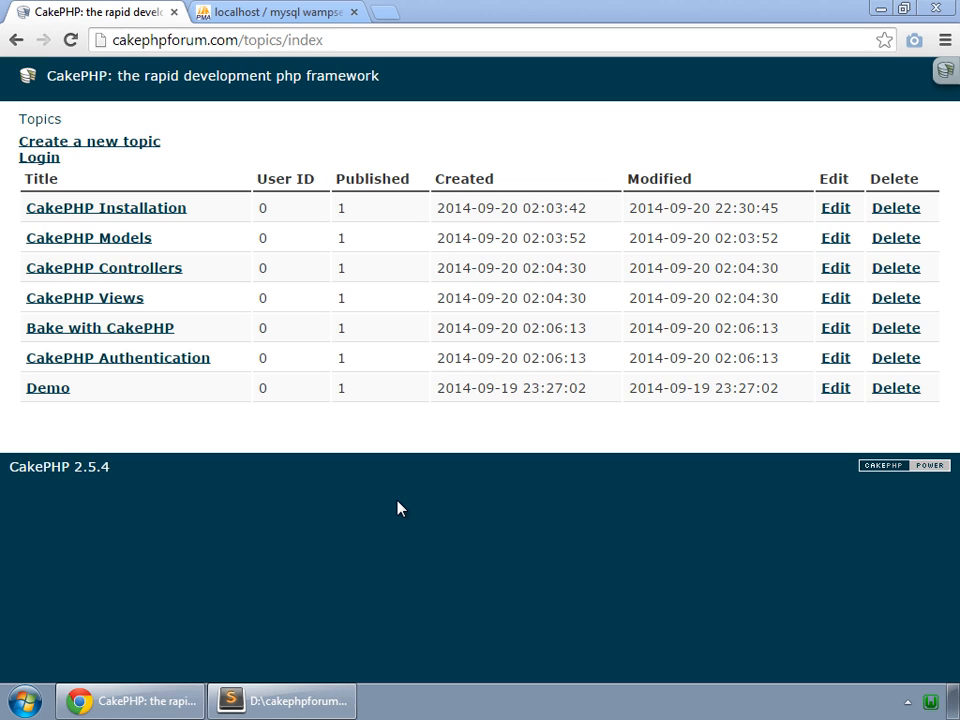
mouse_move(174, 248)
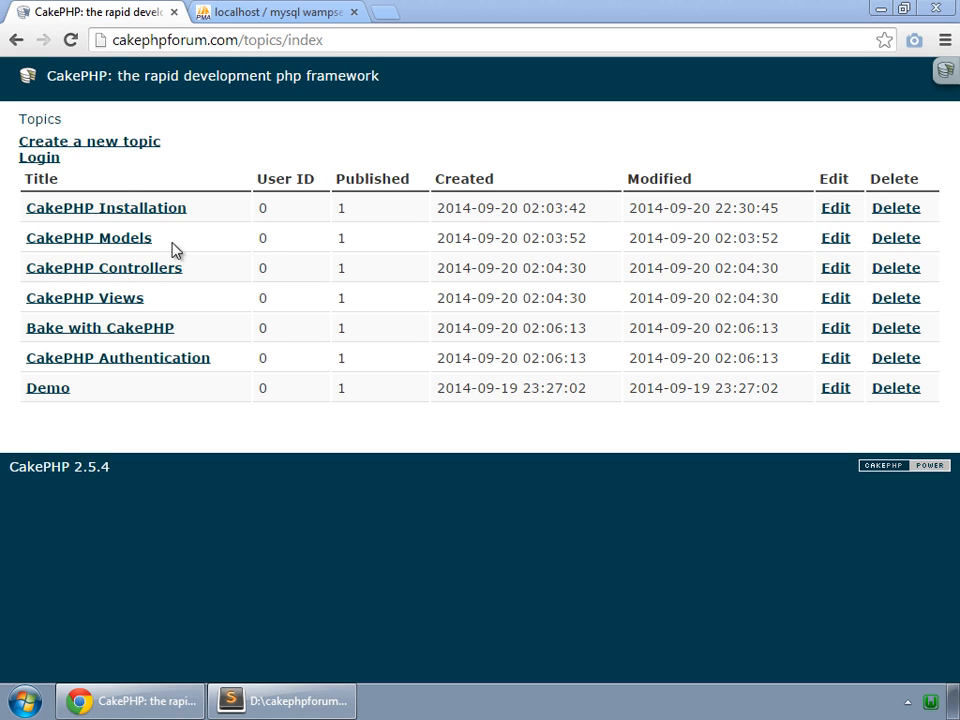
- Log in to the forum as the admin user from the Login page
left_click(40, 156)
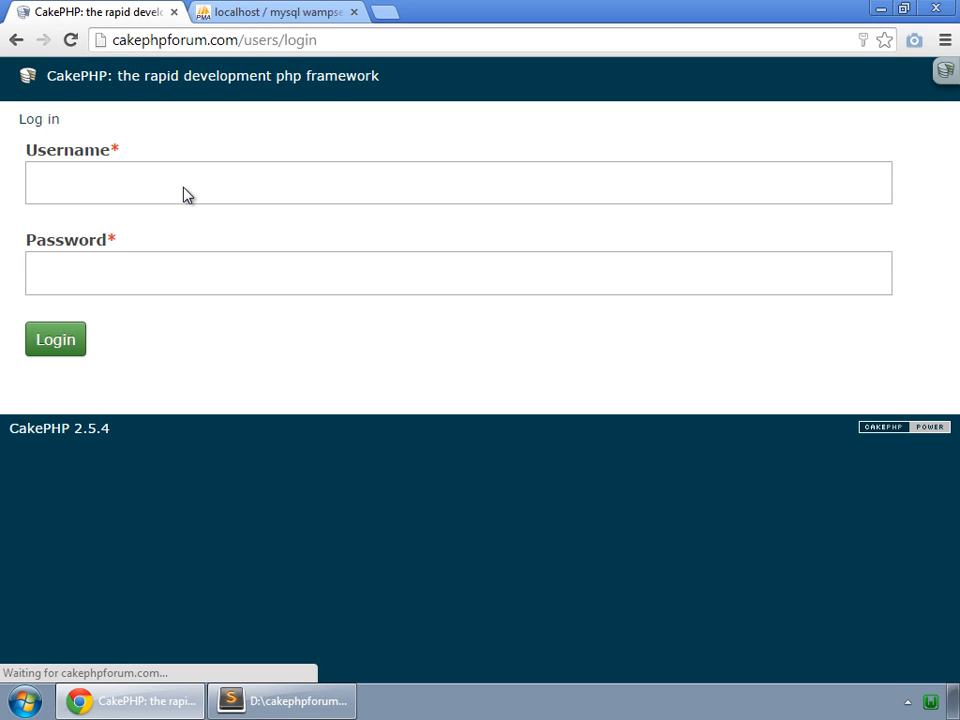
type("admin")
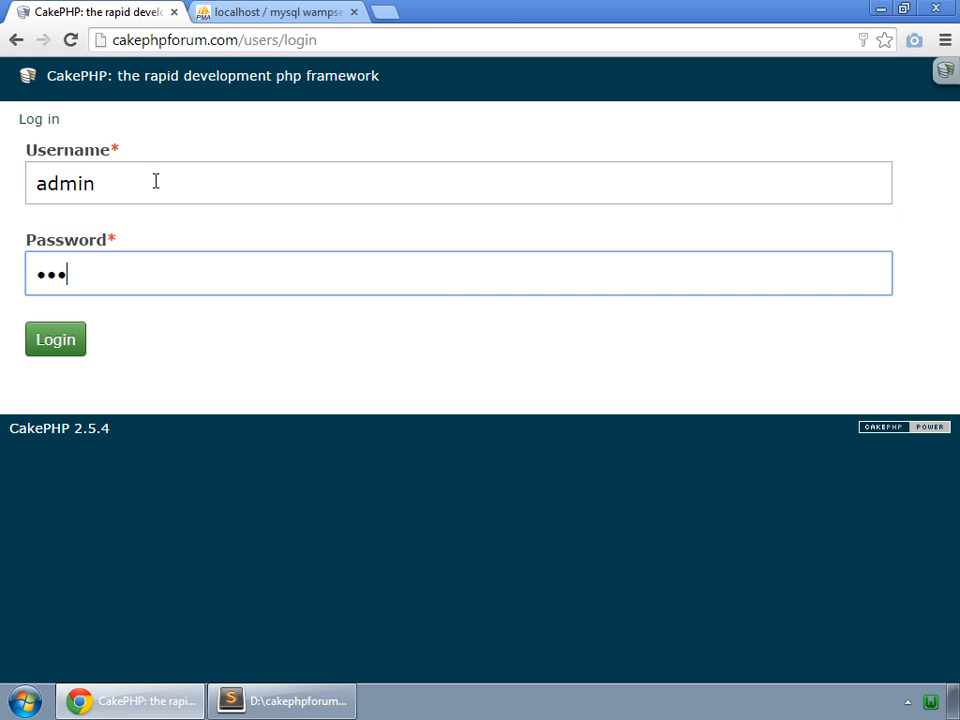
left_click(56, 340)
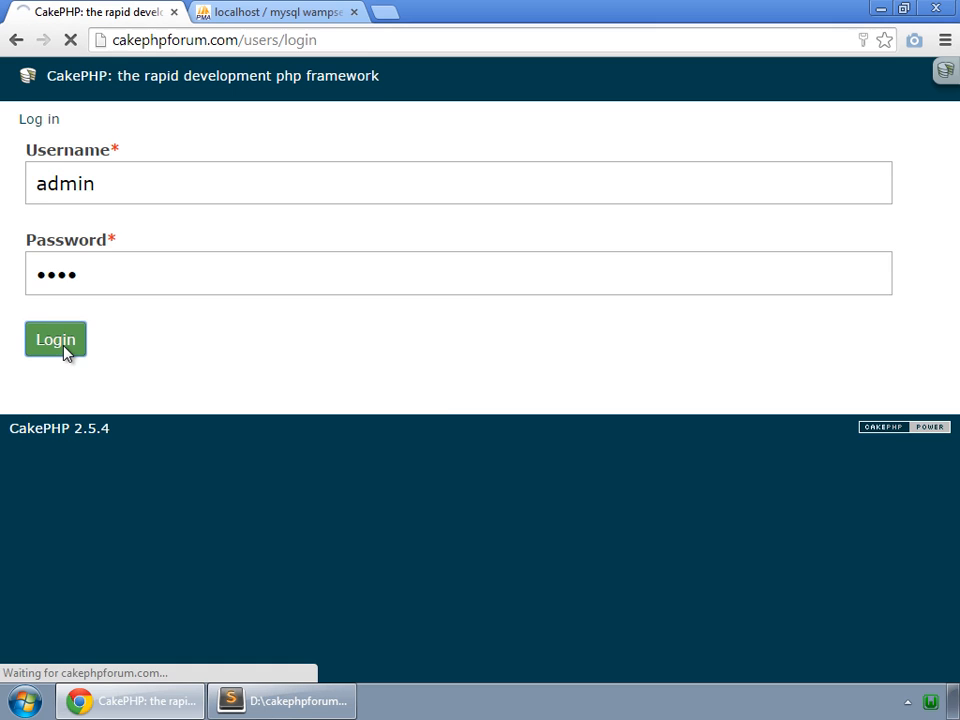
left_click(284, 700)
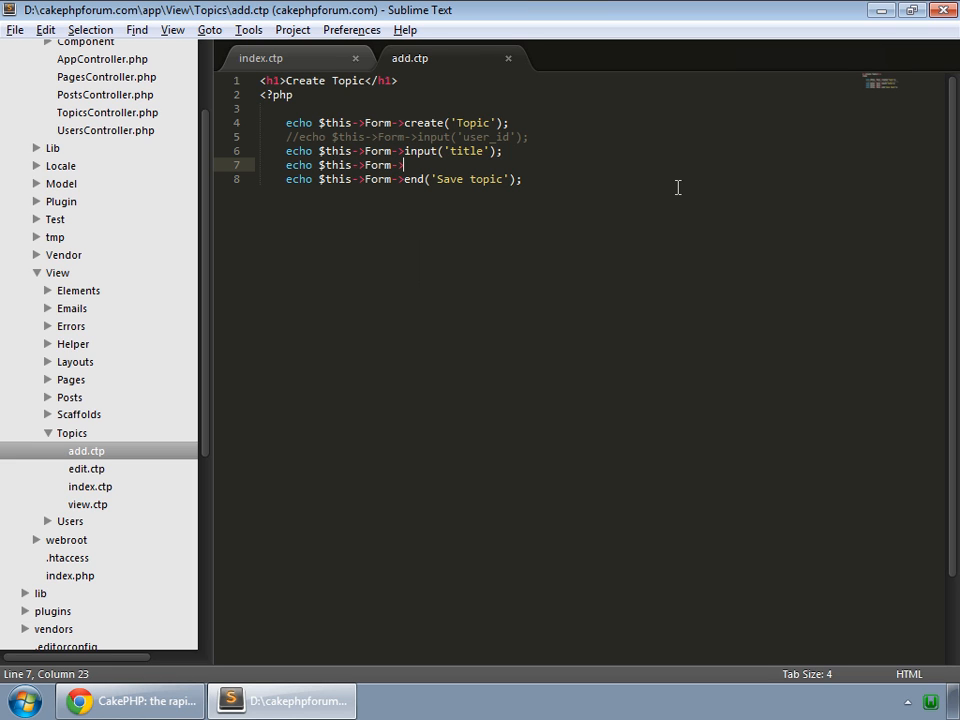
- Write echo $this->Form->select('Visible', array('1' => 'Published', '2' => 'Hidden')); on line 7 of add.ctp
type("s")
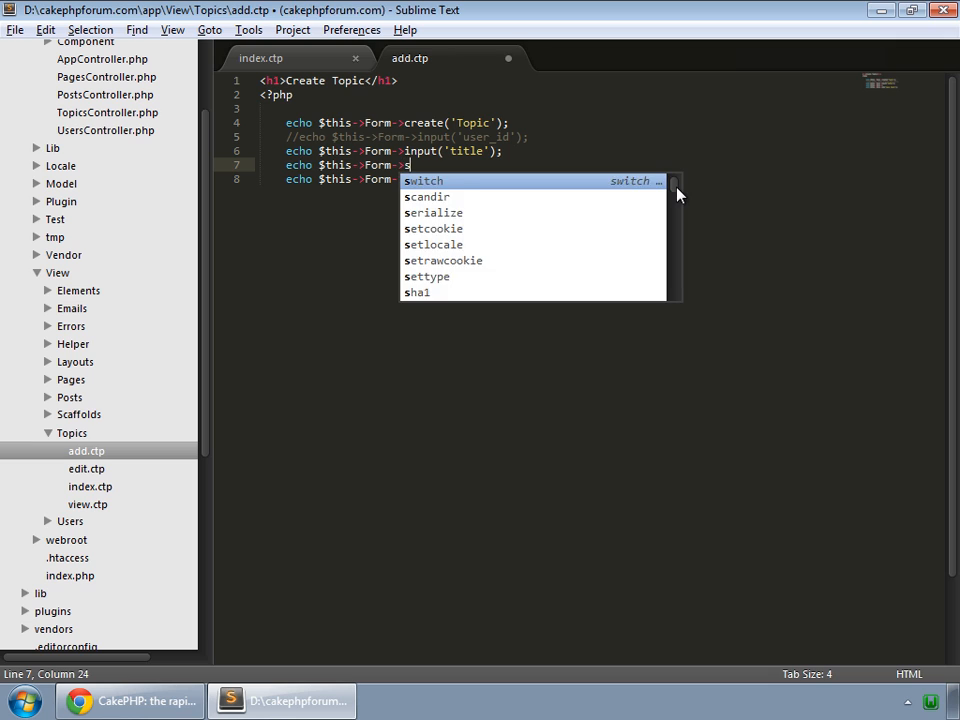
type("elect('")
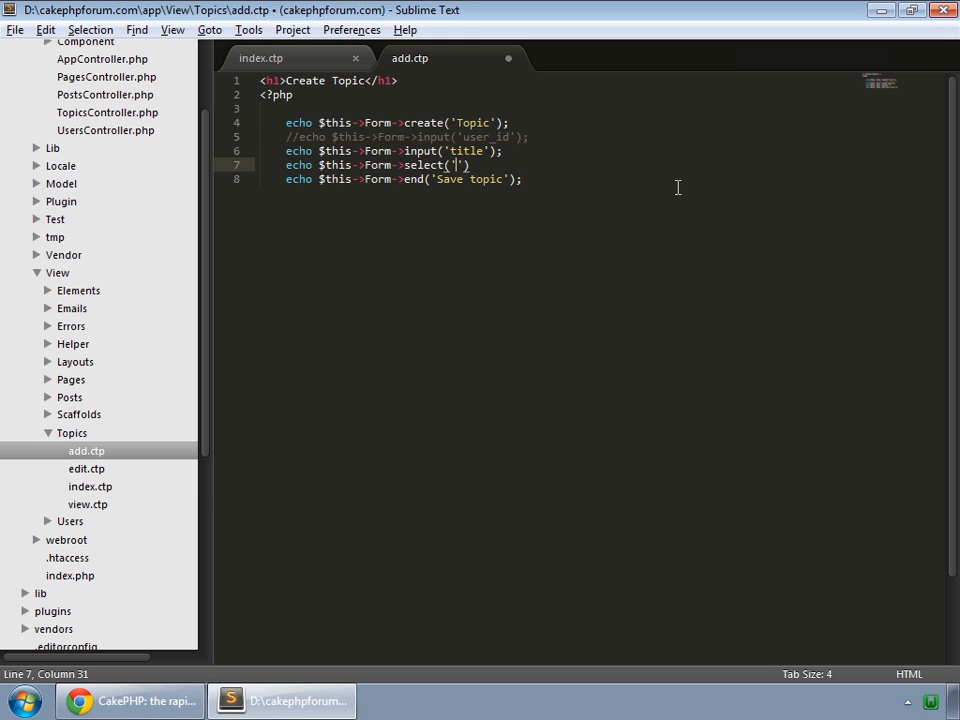
type("Visible")
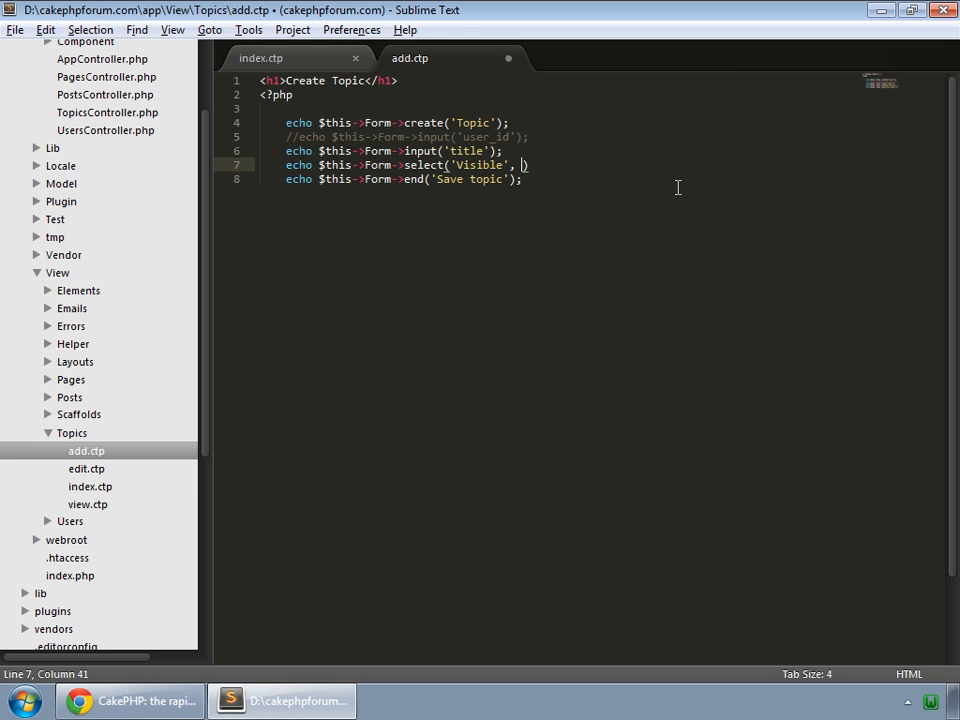
type("array('")
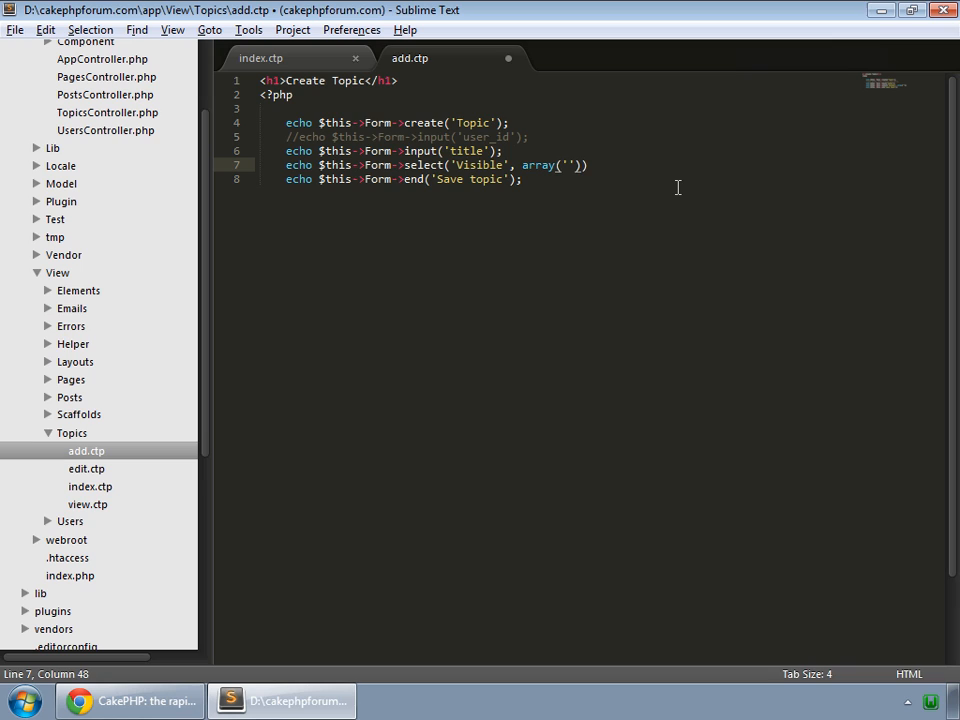
type("'1'")
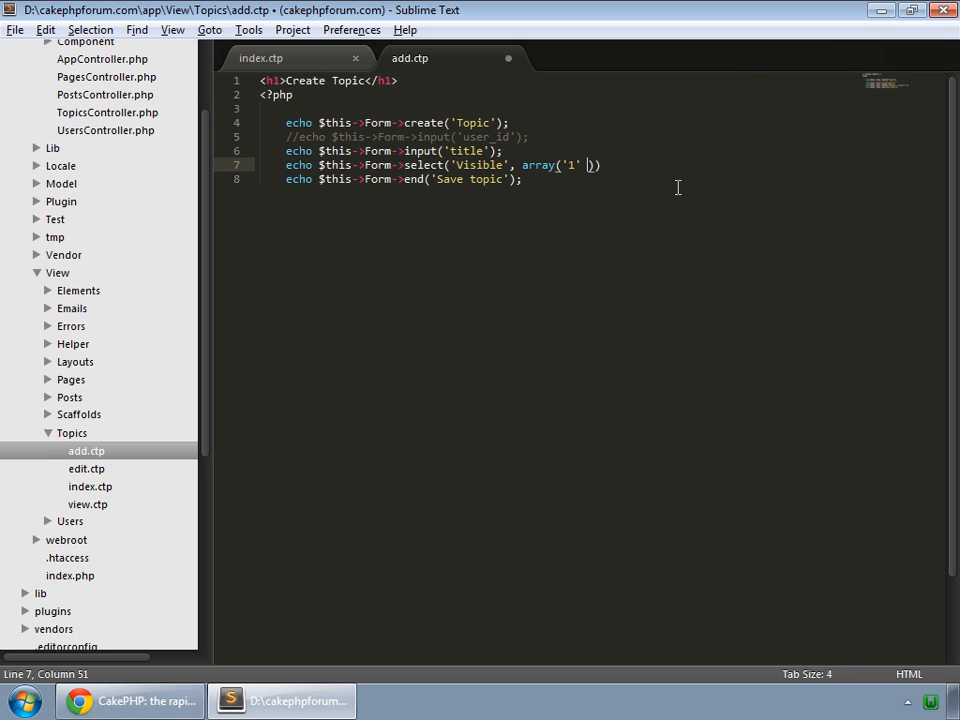
type("=>")
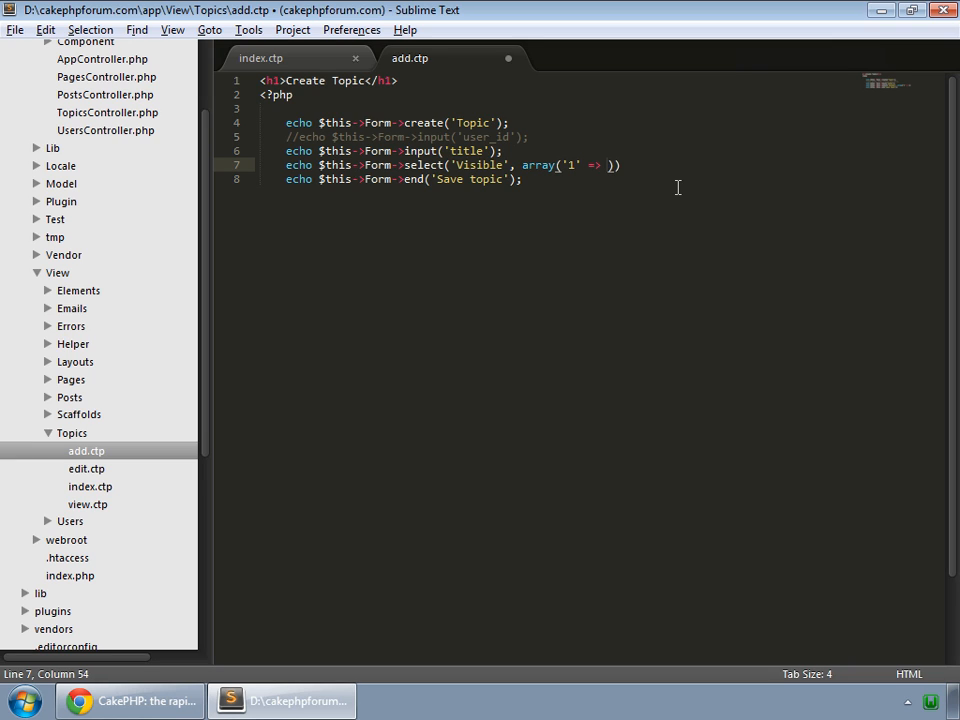
type("'Published")
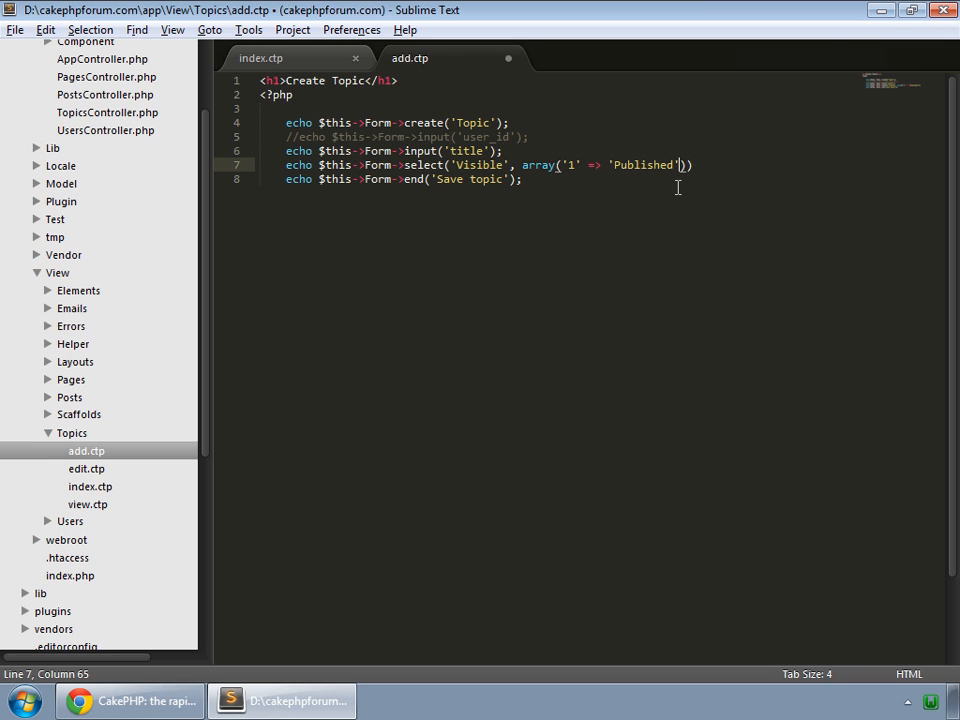
type(",")
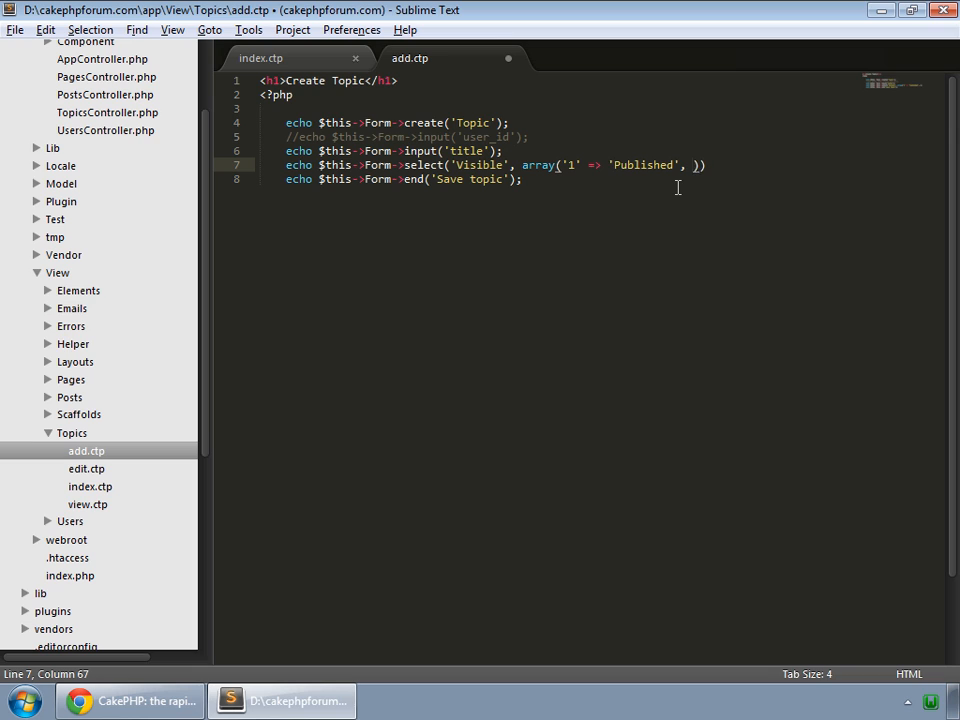
type("'2'")
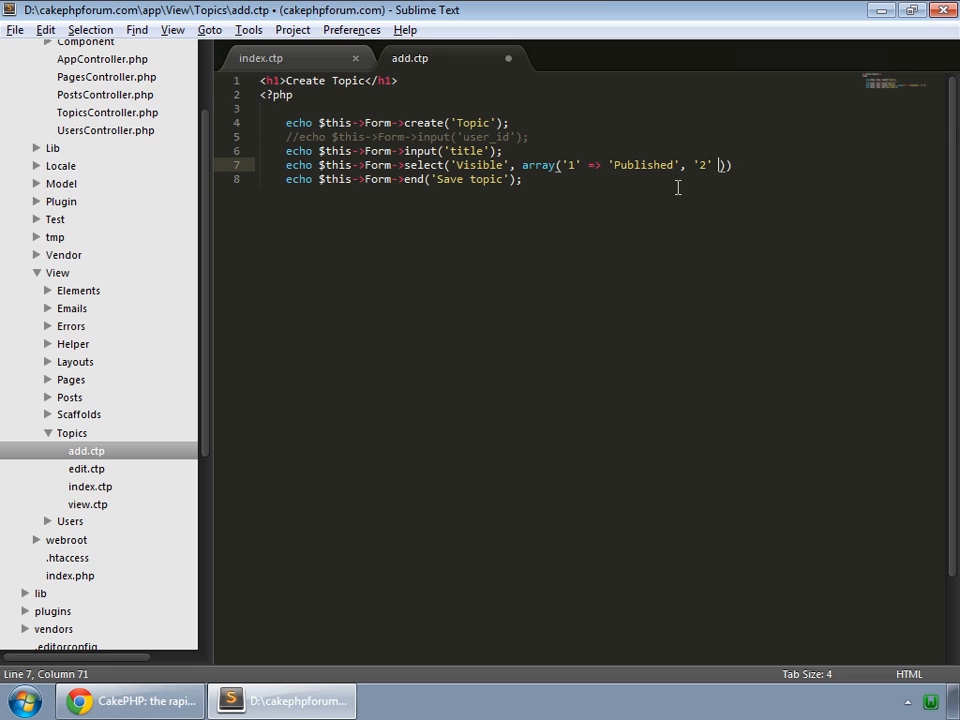
type("=>")
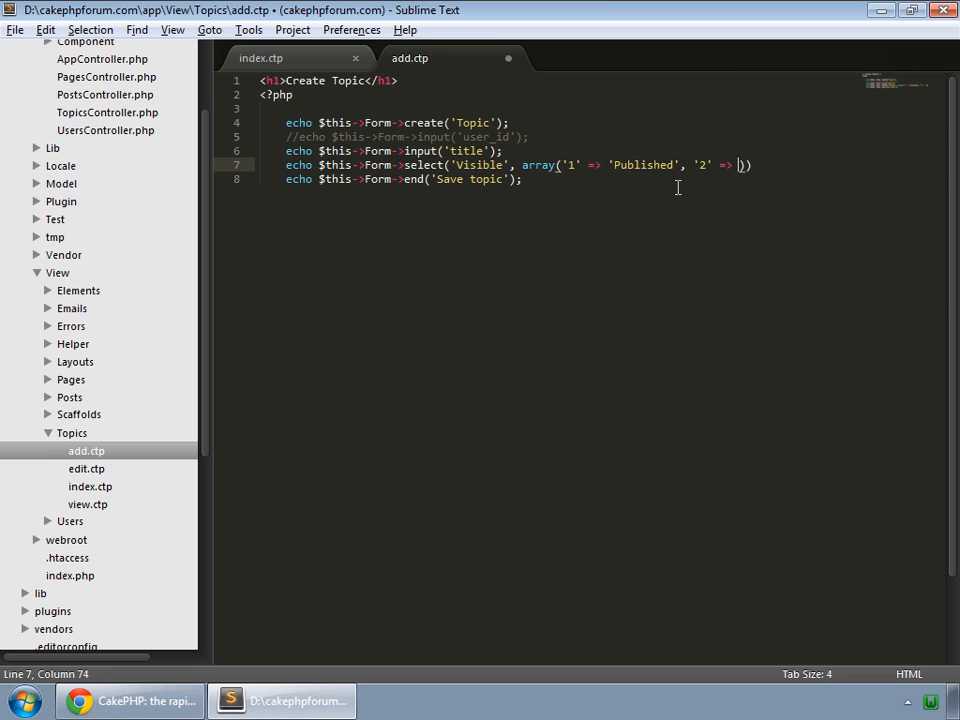
type("Hidden")
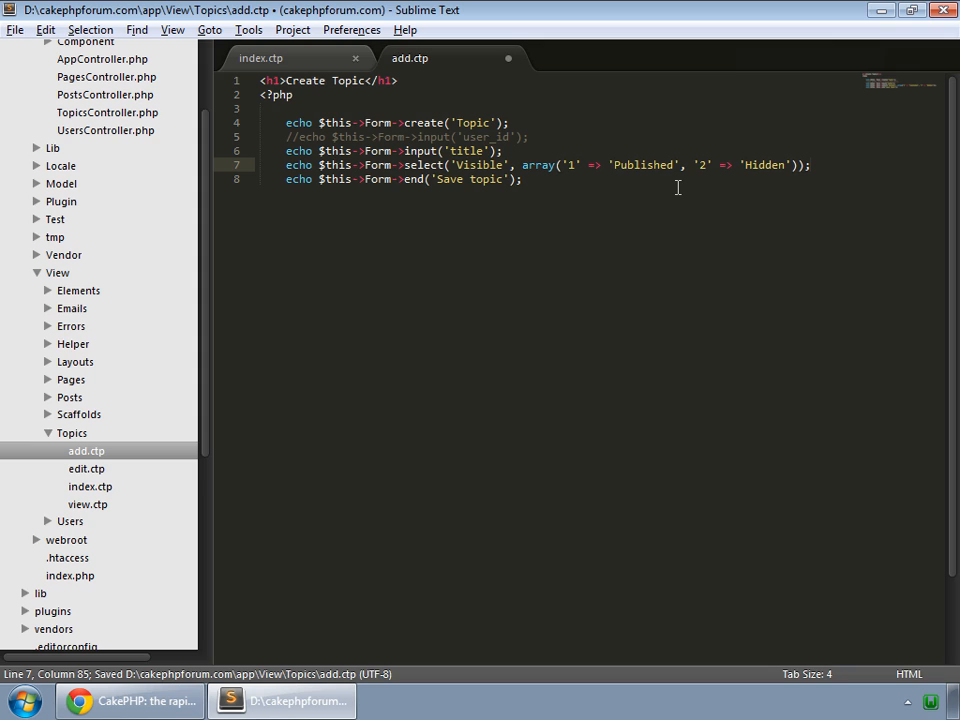
- Check in Chrome that the Create Topic form's new dropdown lists Published and Hidden, then return to the code
left_click(128, 700)
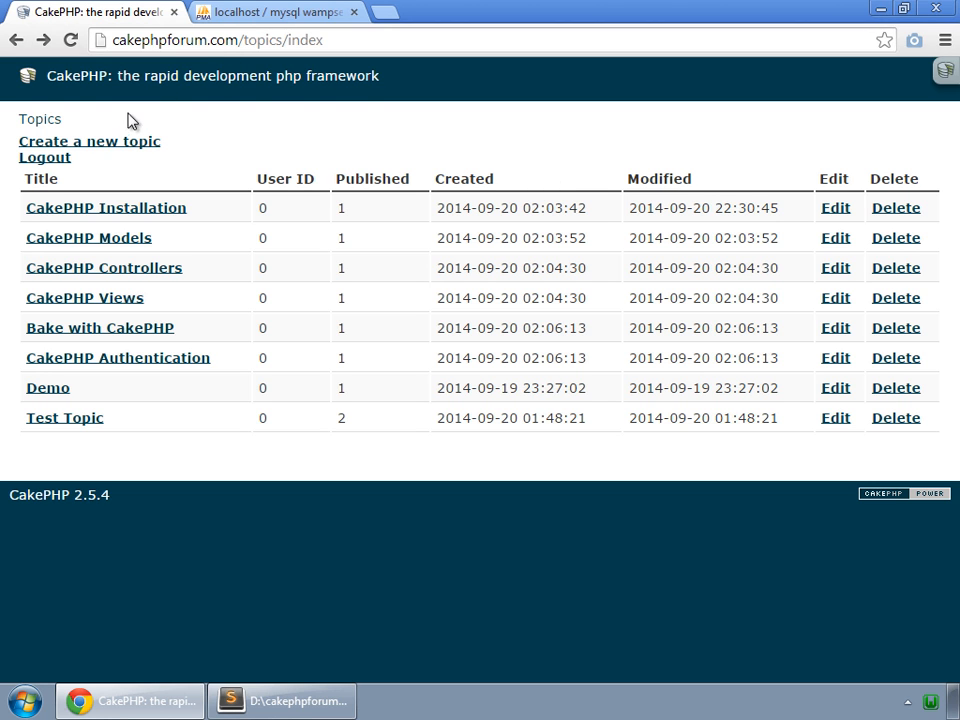
mouse_move(144, 148)
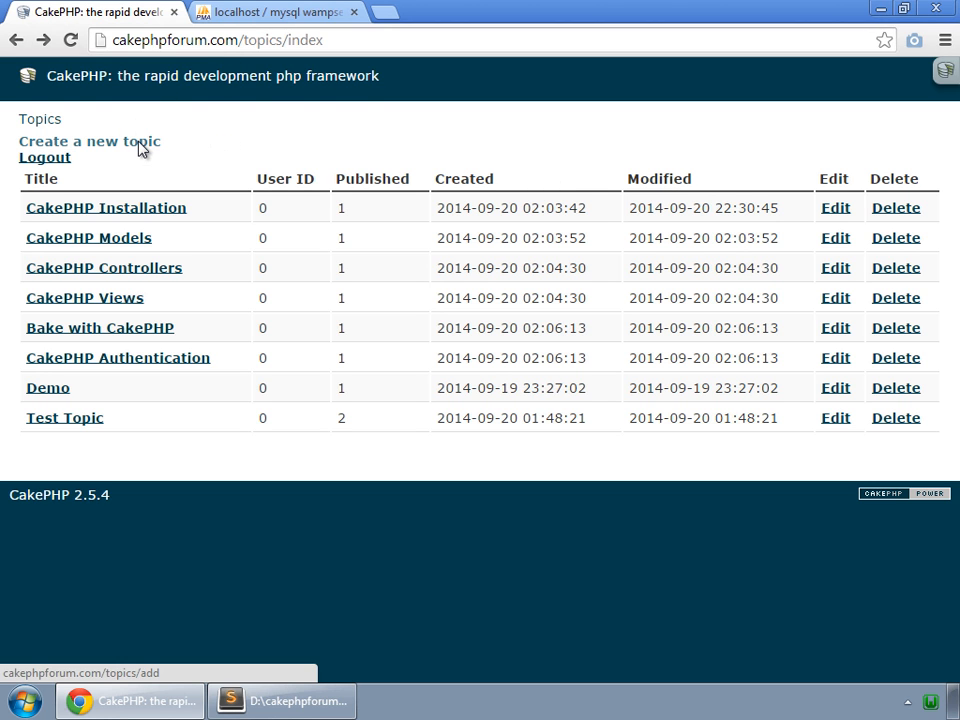
left_click(88, 140)
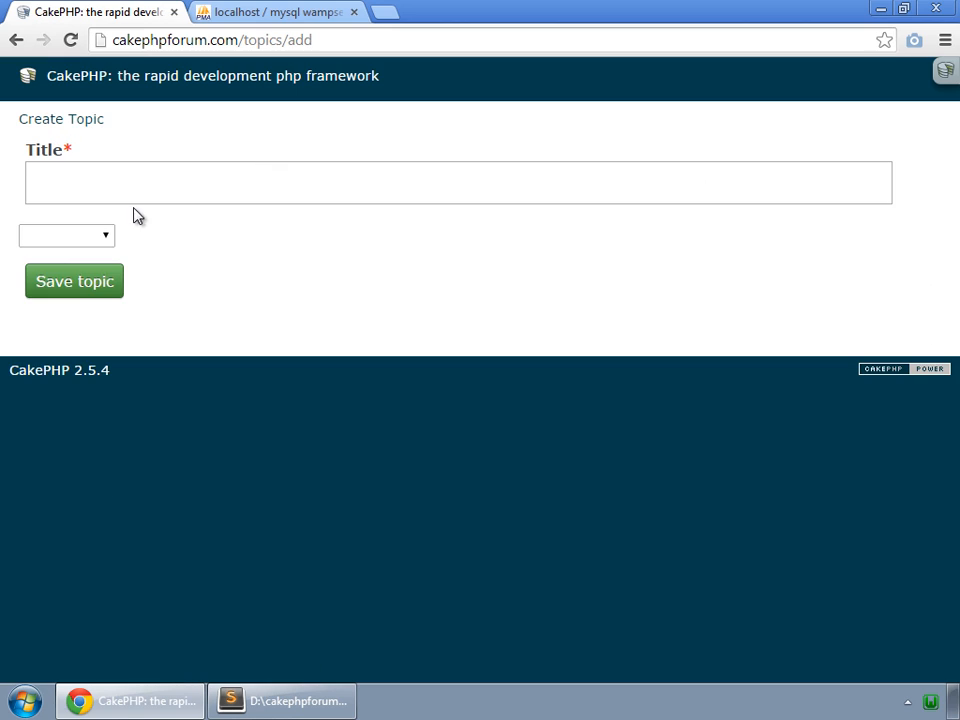
left_click(458, 182)
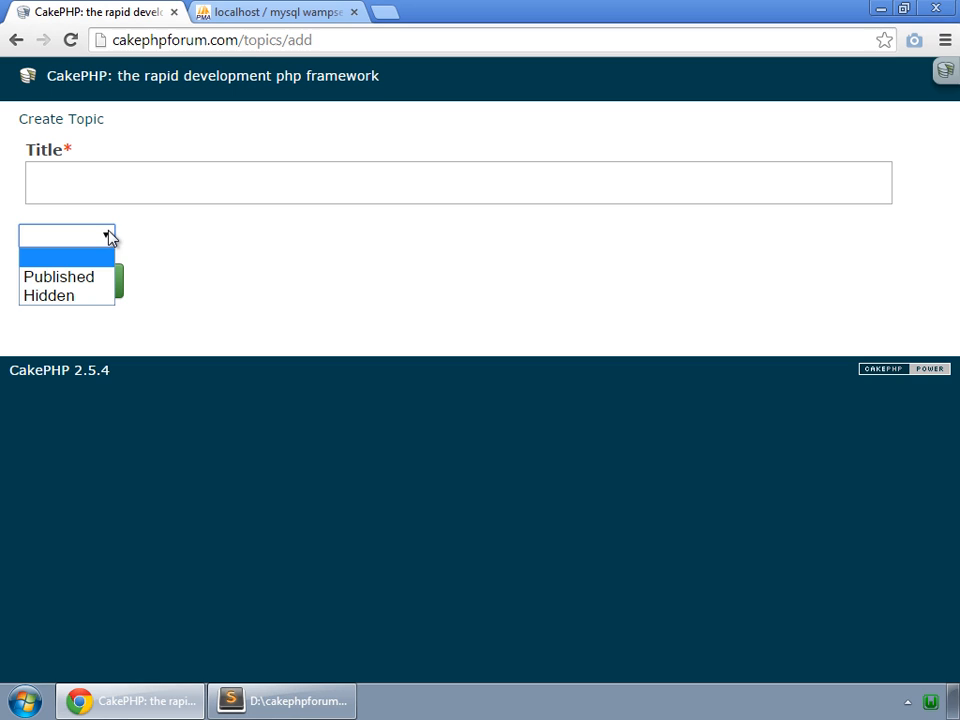
left_click(172, 236)
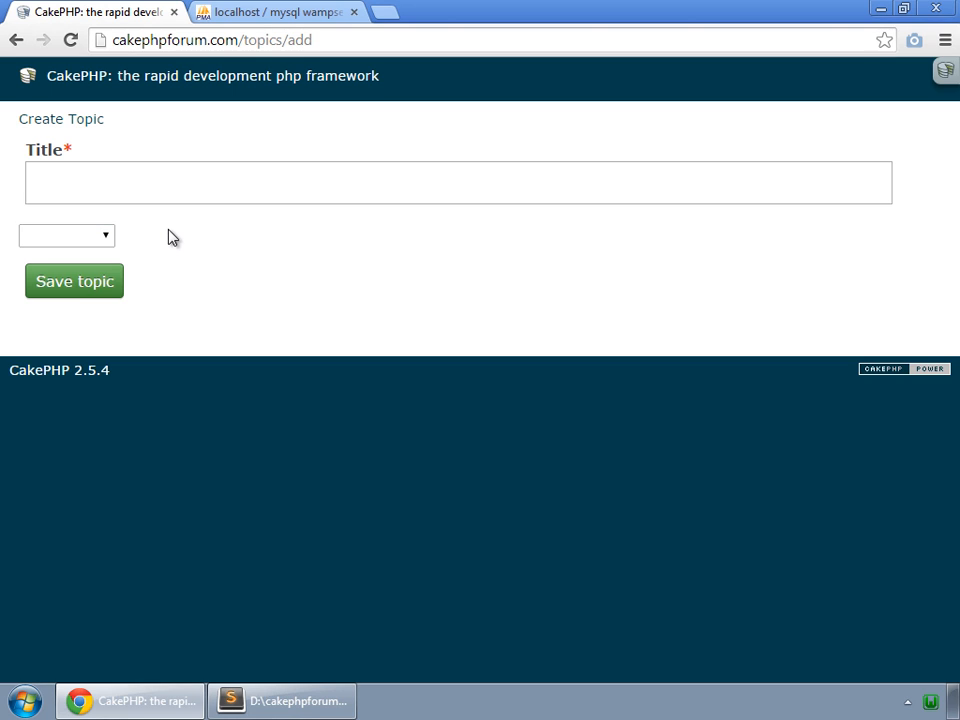
left_click(66, 236)
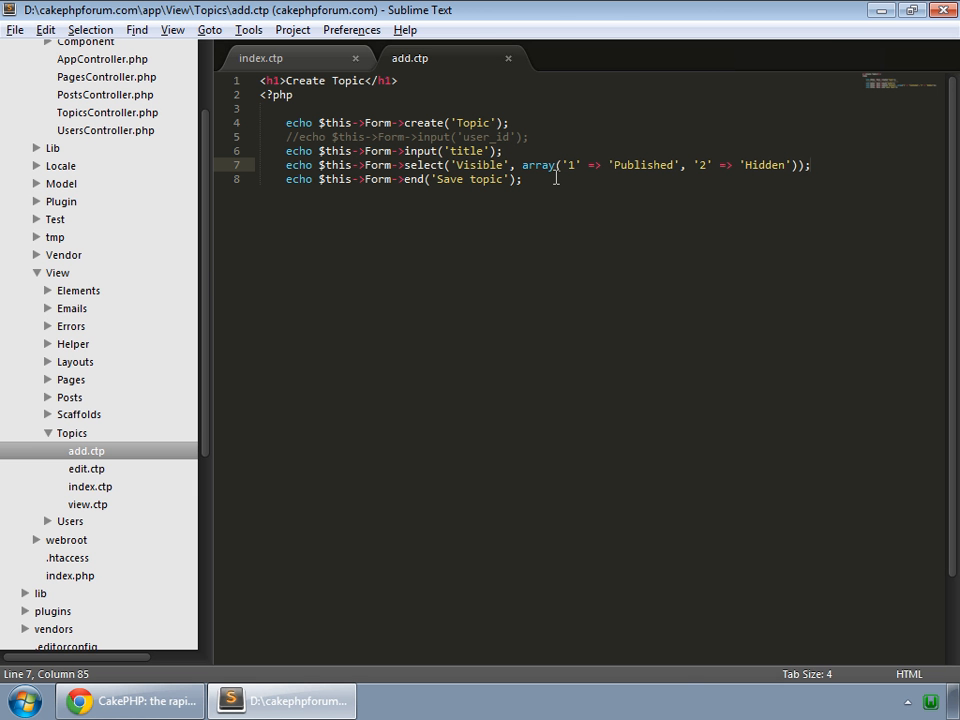
- Append a third argument array('empty' => false) to the Form->select call so no blank choice is offered
type("array('")
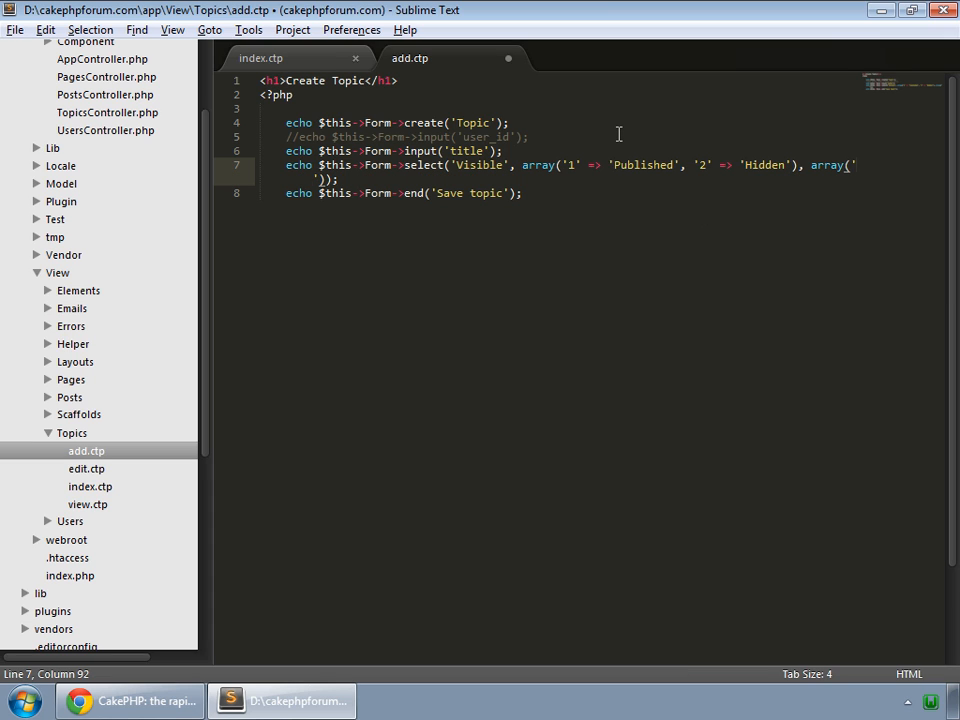
type("empty")
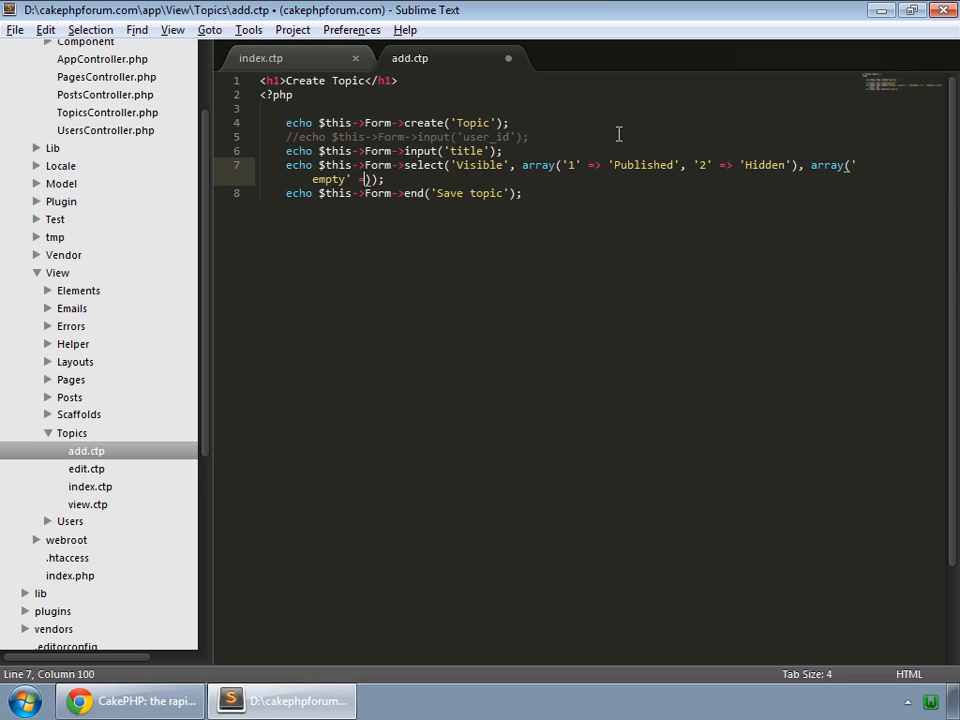
type("fa")
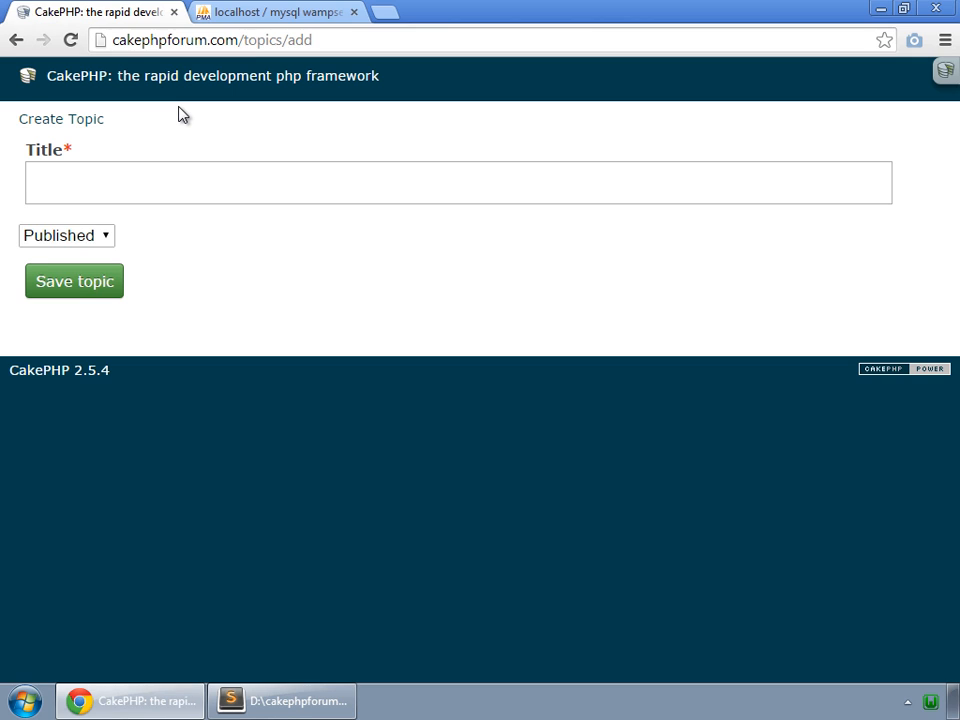
- Keep Published as the status and enter the title 'Topic by Admin'
left_click(66, 236)
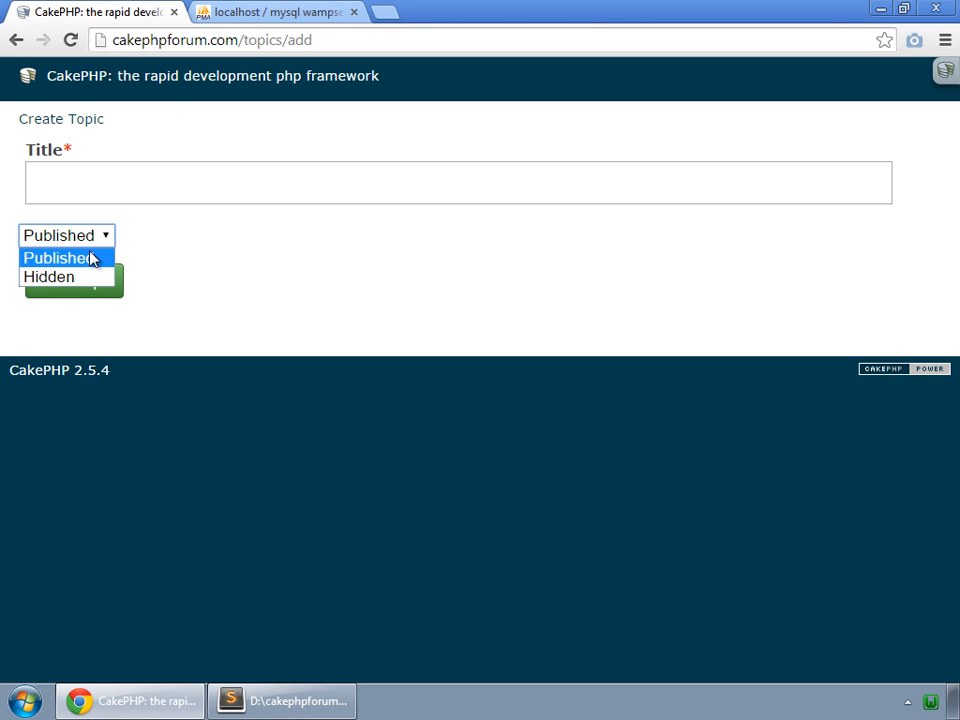
left_click(56, 256)
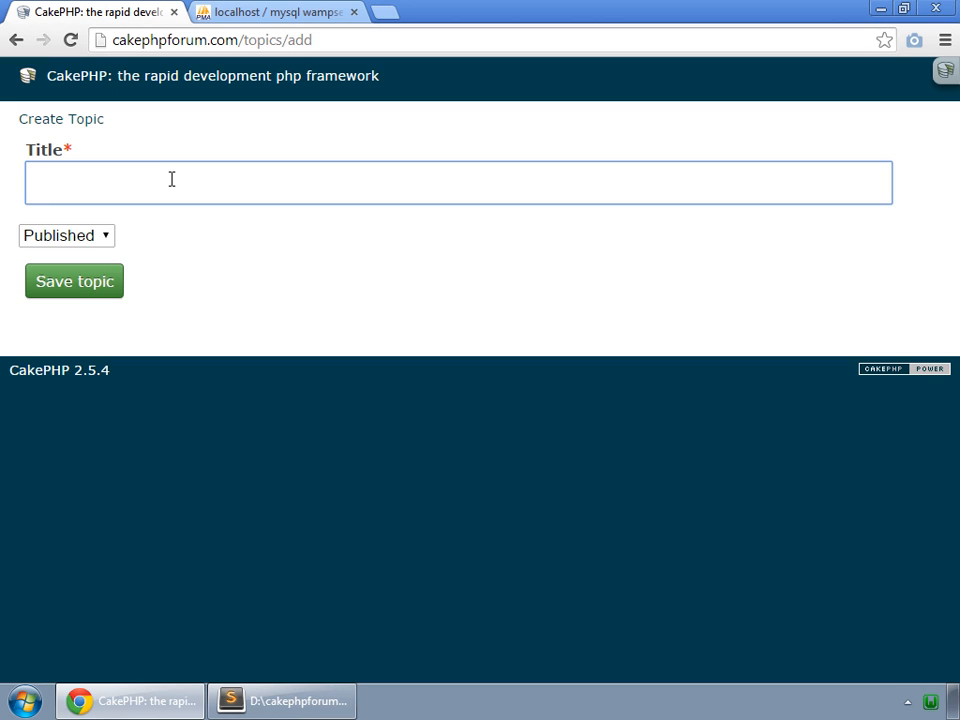
left_click(460, 182)
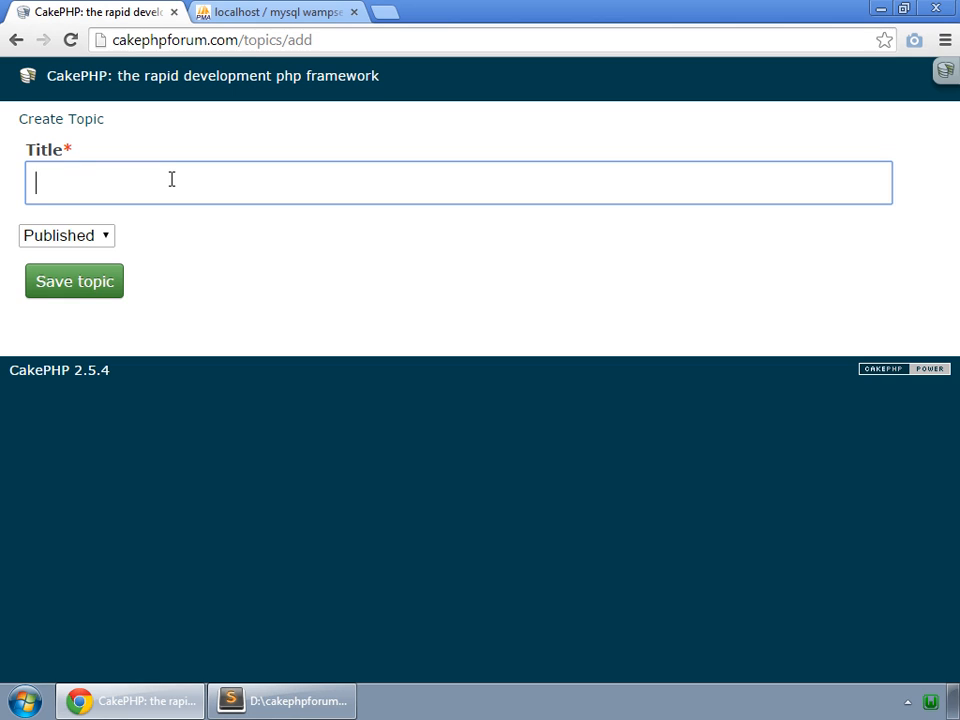
type("Topic b")
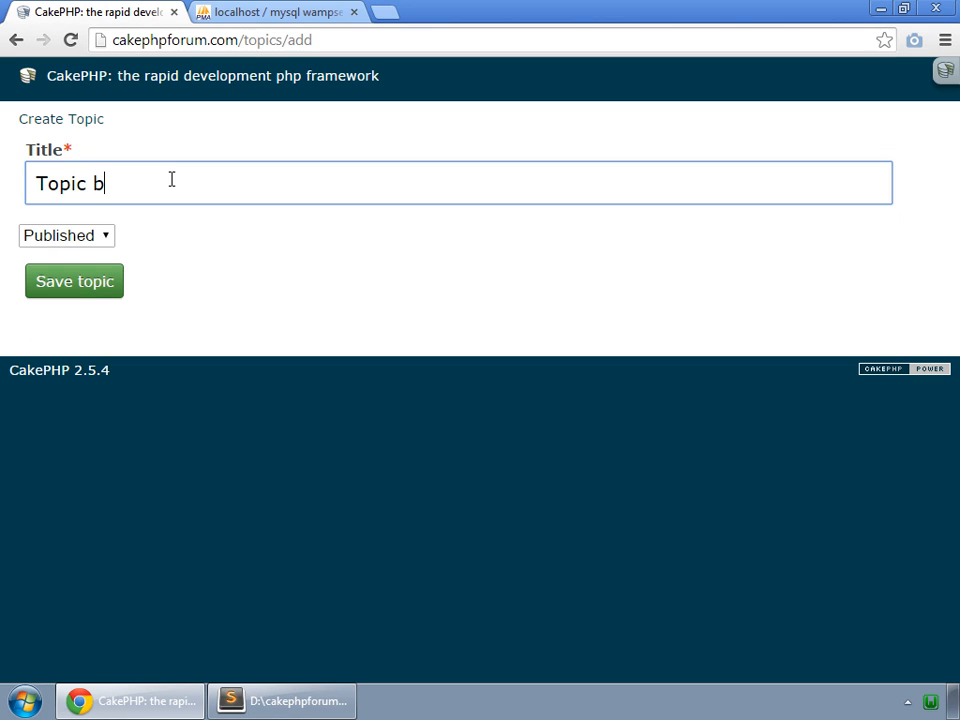
type("y Admin")
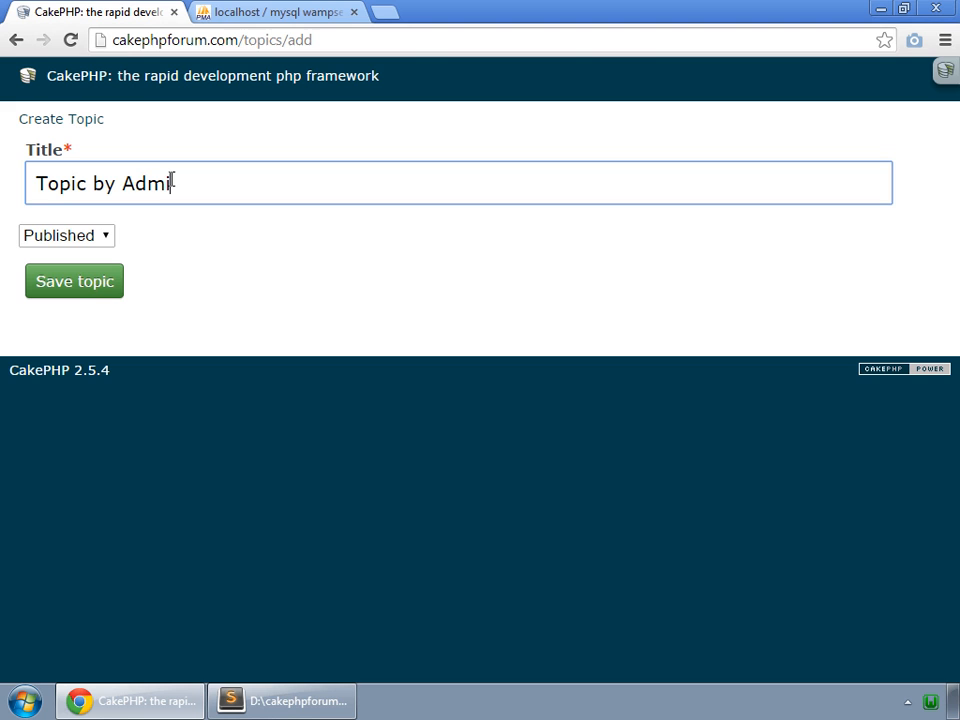
type("n")
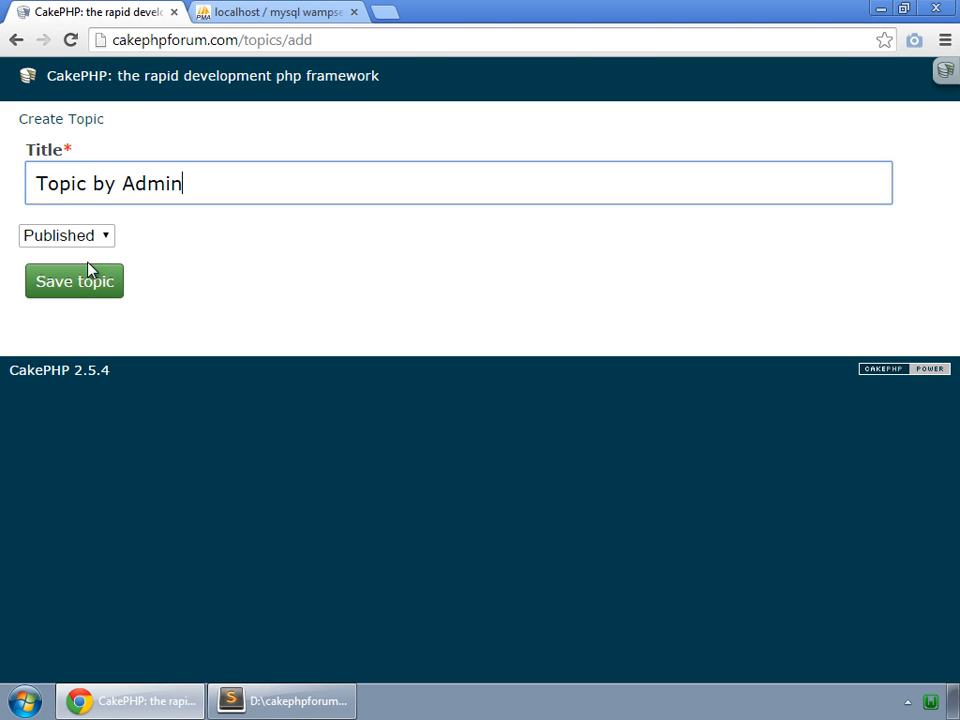
- Save the topic and note its Published value of 2 in the topics list
left_click(74, 280)
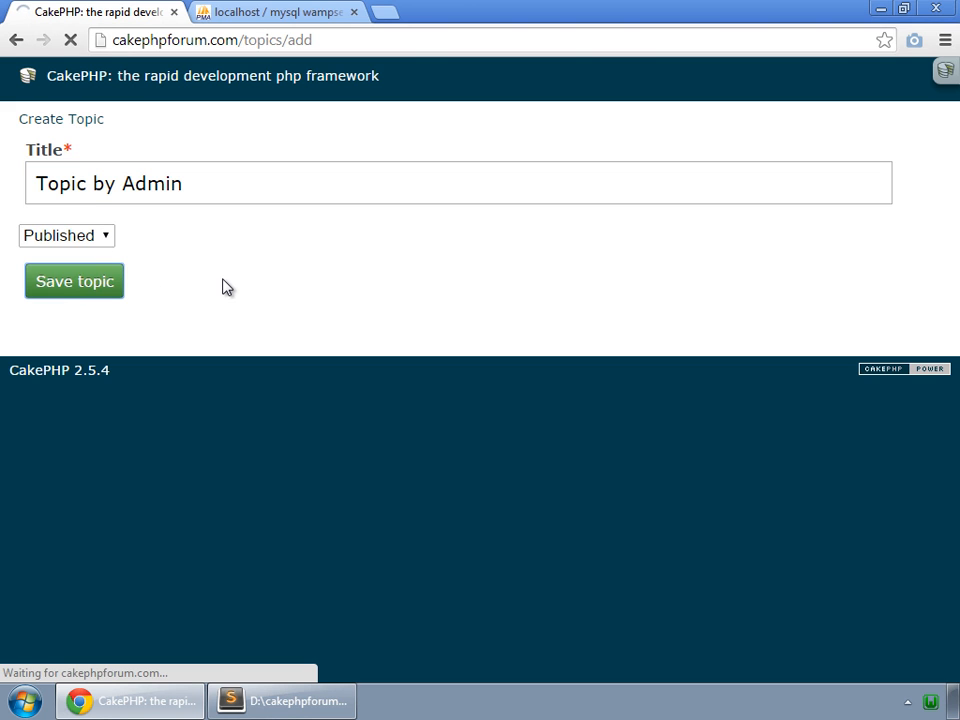
left_click(74, 280)
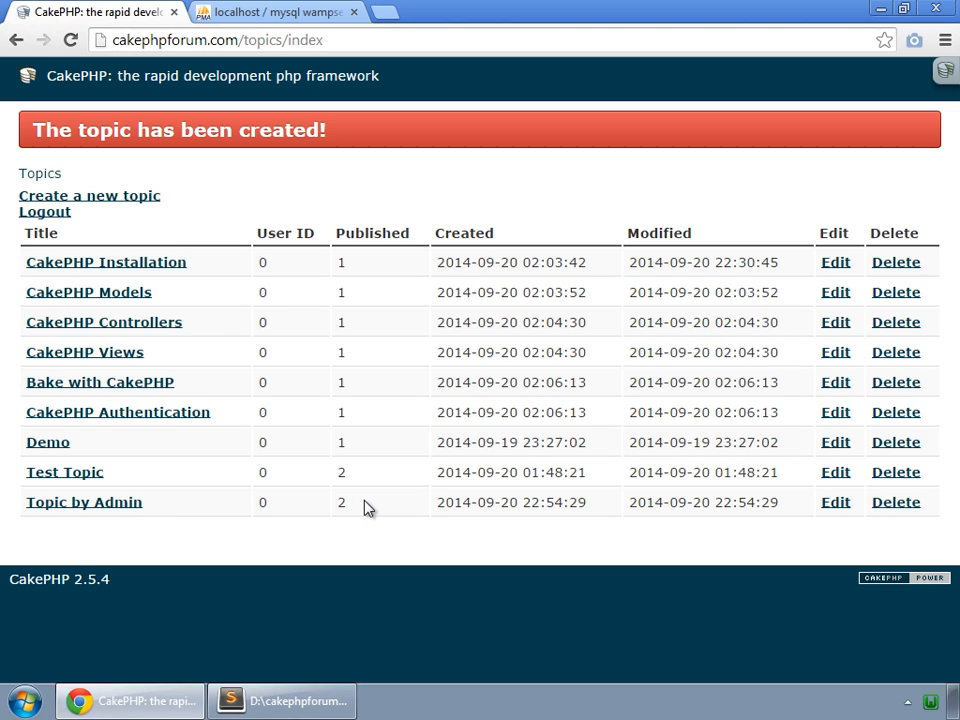
double_click(340, 502)
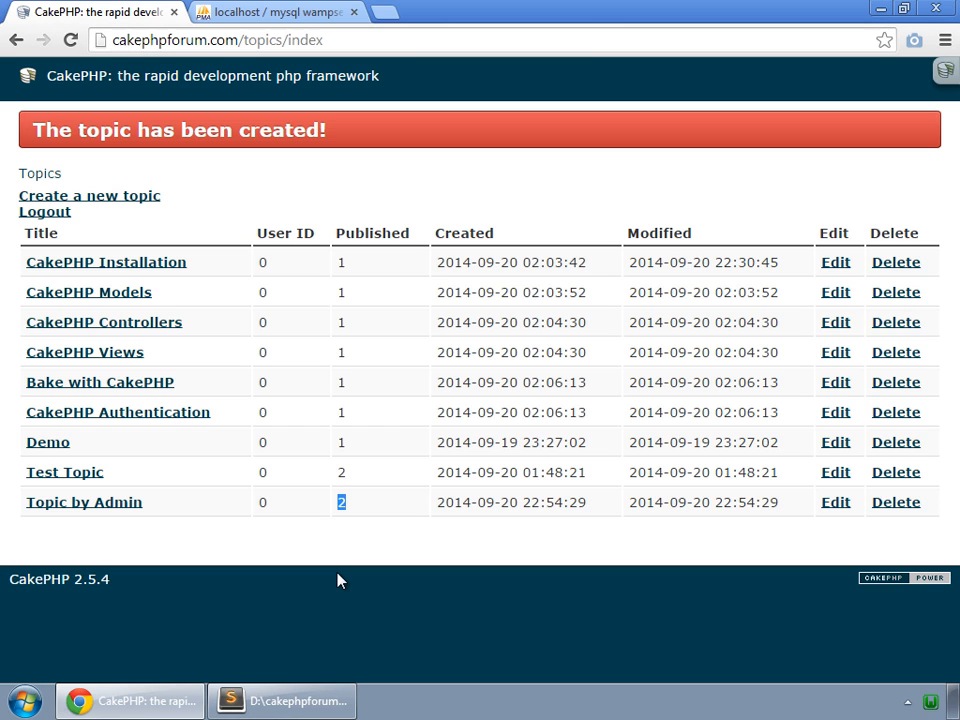
left_click(284, 700)
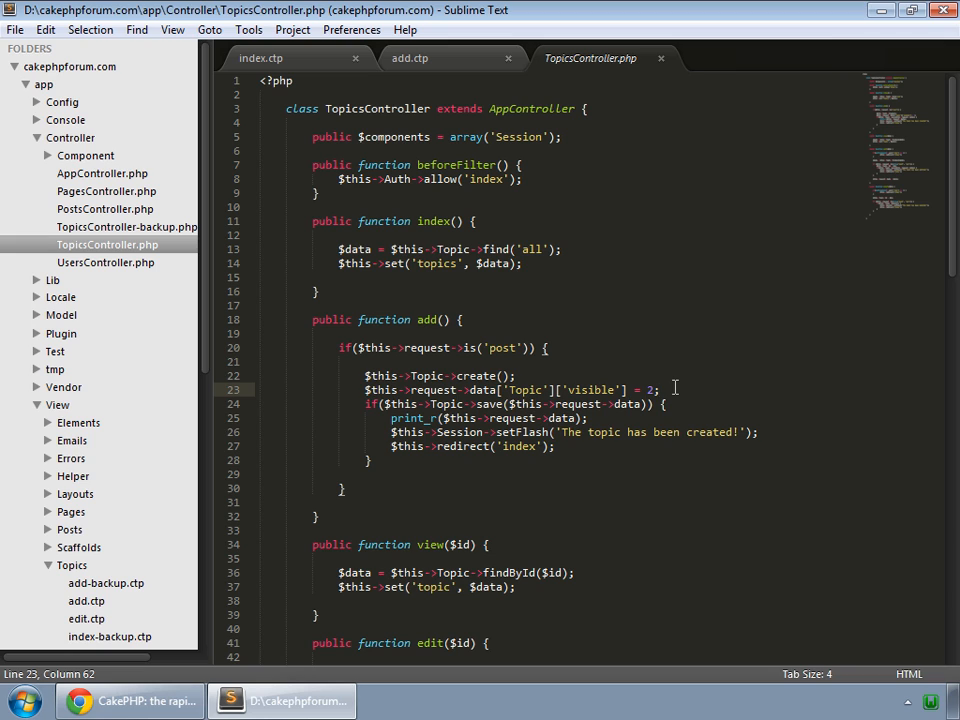
- Replace the visible = 2 line in add() with an if(AuthComponent::user('role') == 1) condition block
double_click(592, 388)
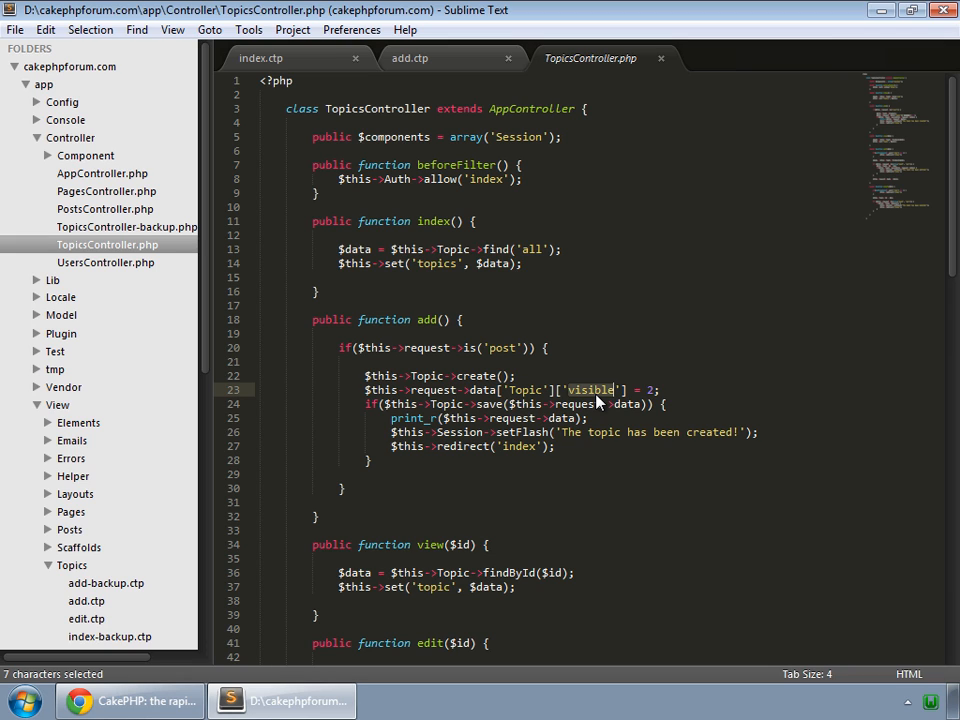
left_click(664, 390)
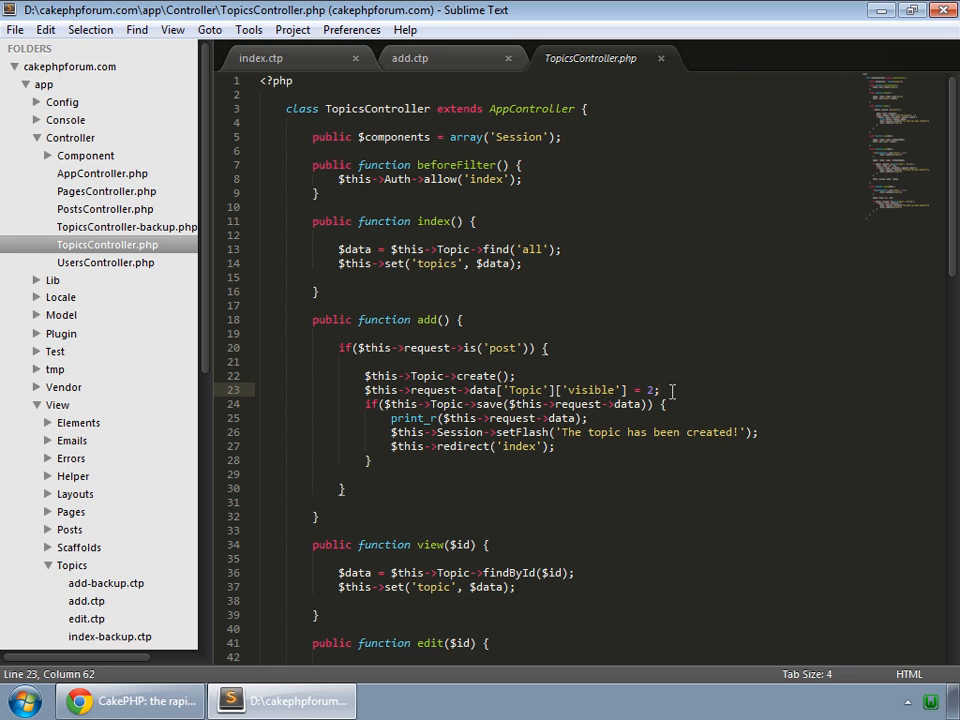
key("ctrl+x")
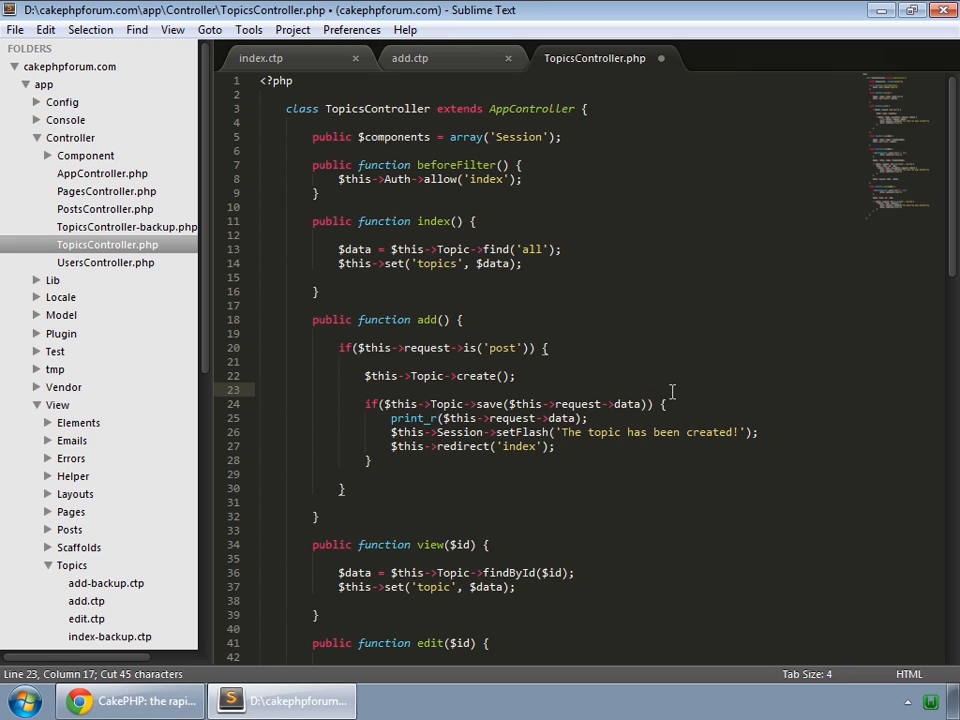
key("Return")
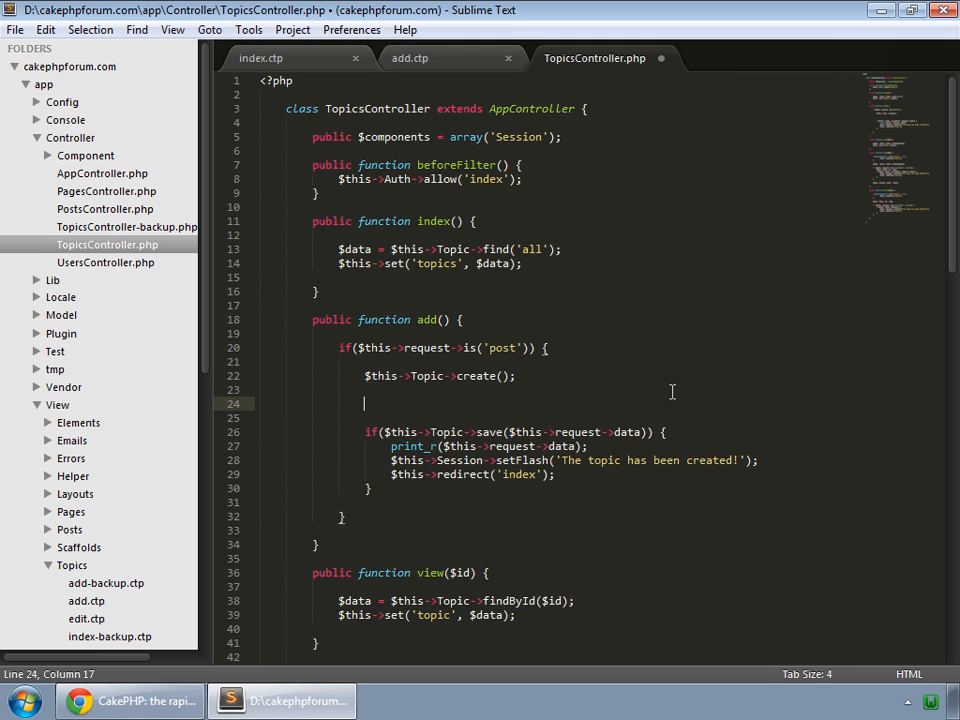
type("if() {")
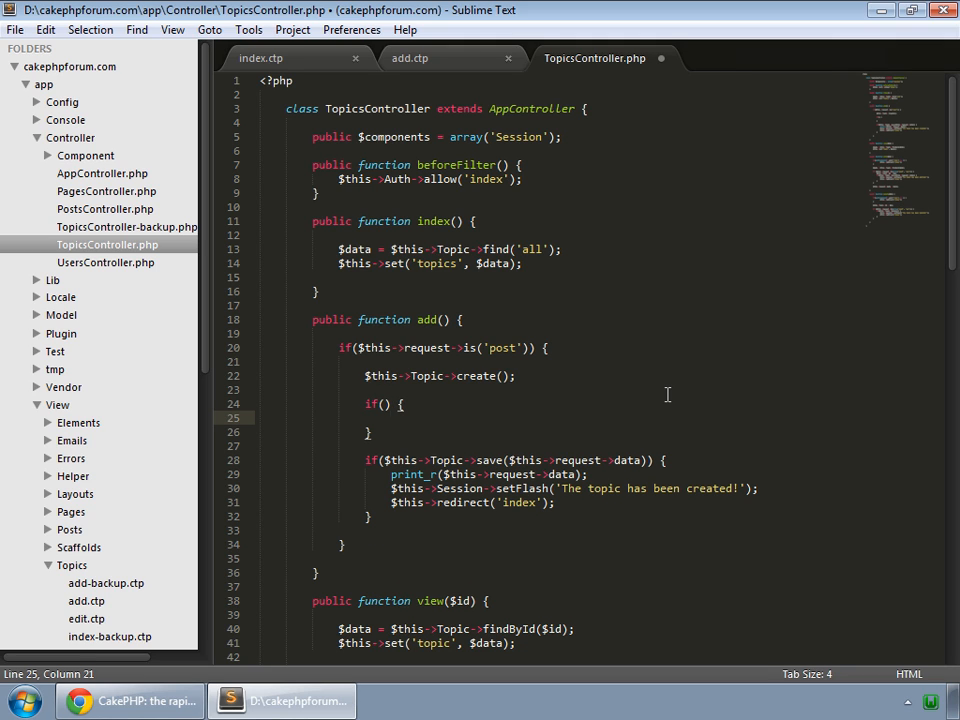
type("AuthCompone")
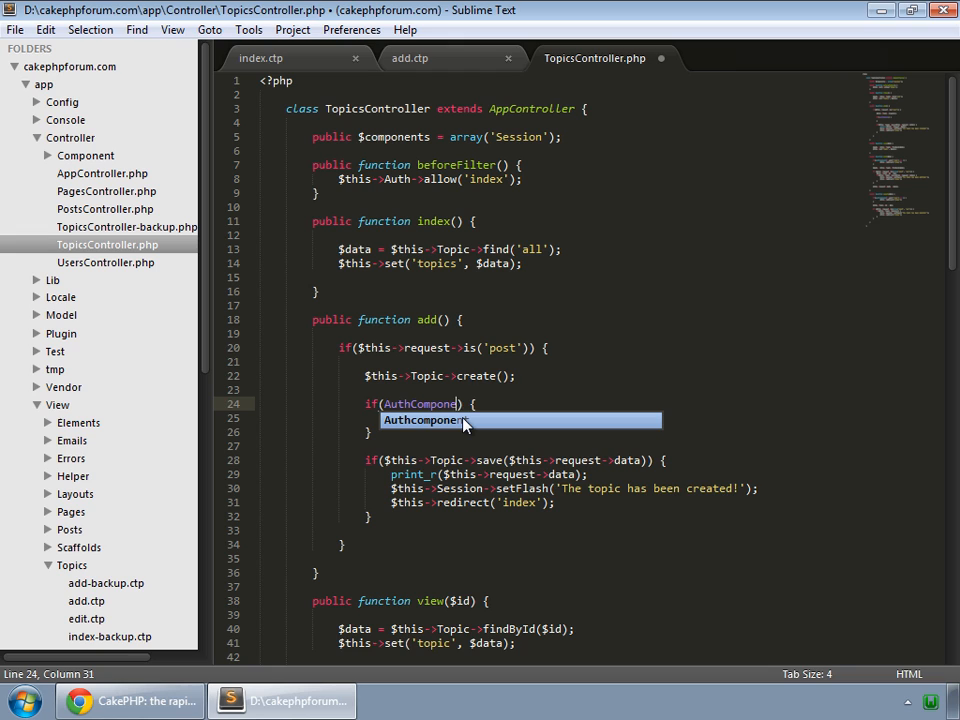
type("nt::")
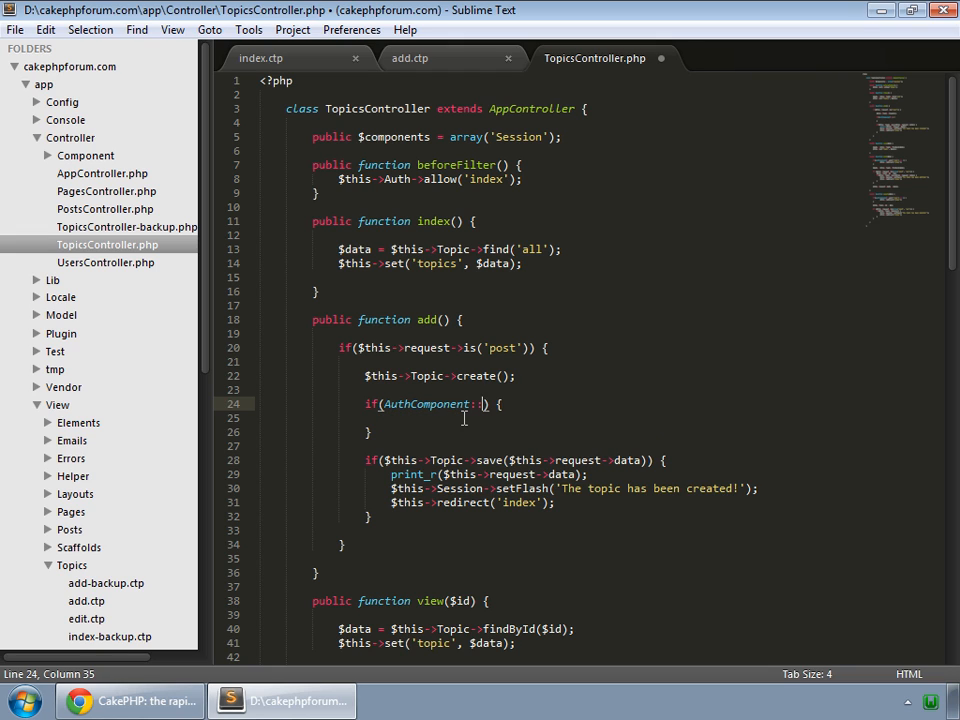
type("user(")
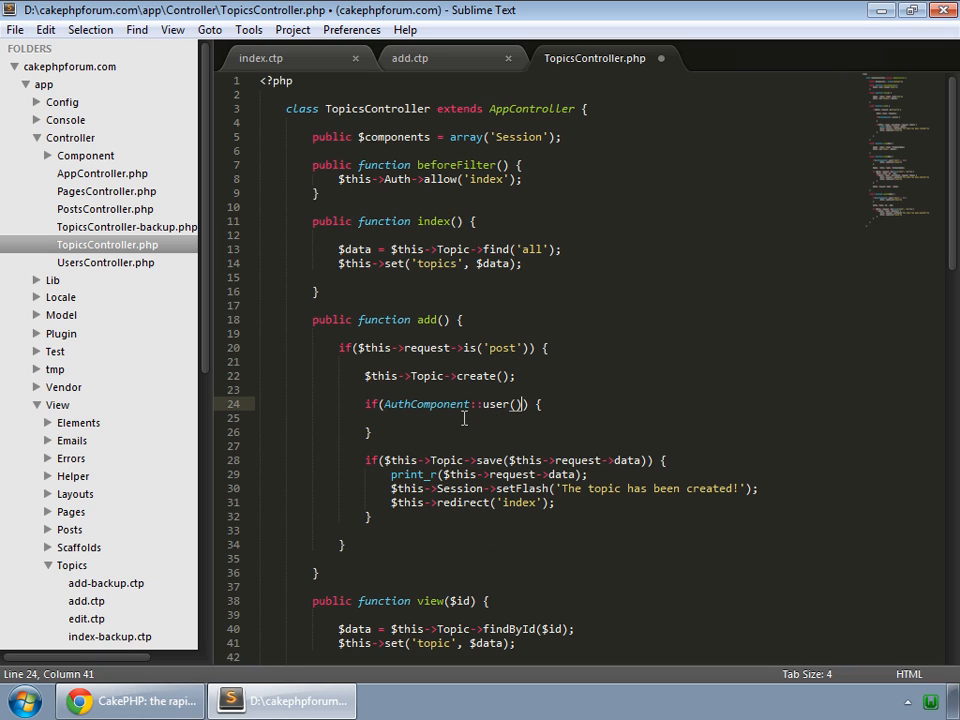
type("role'")
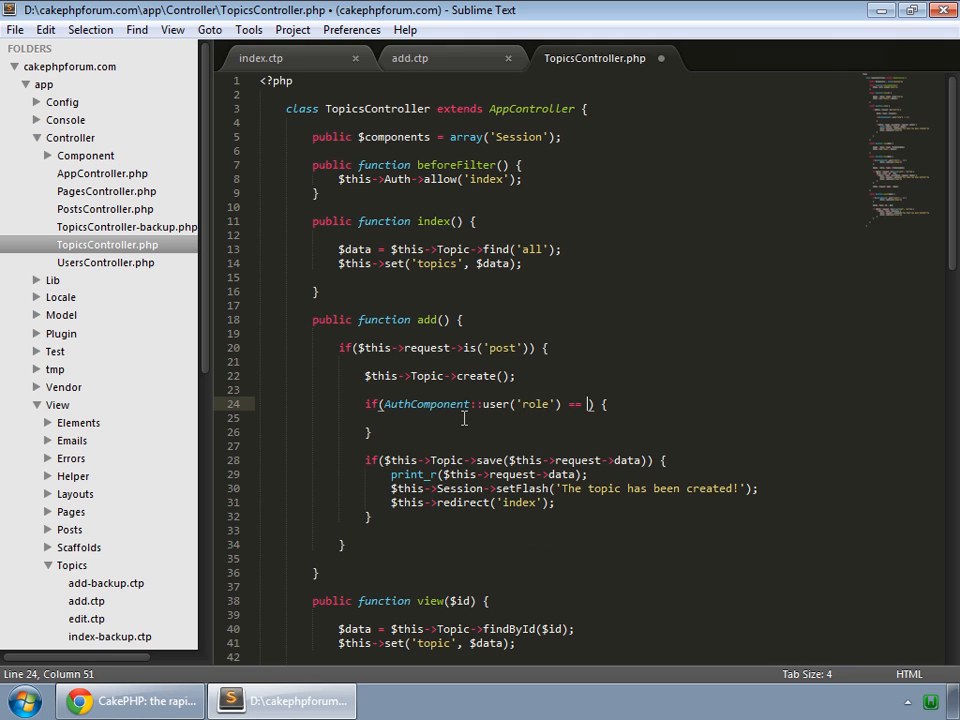
type("1")
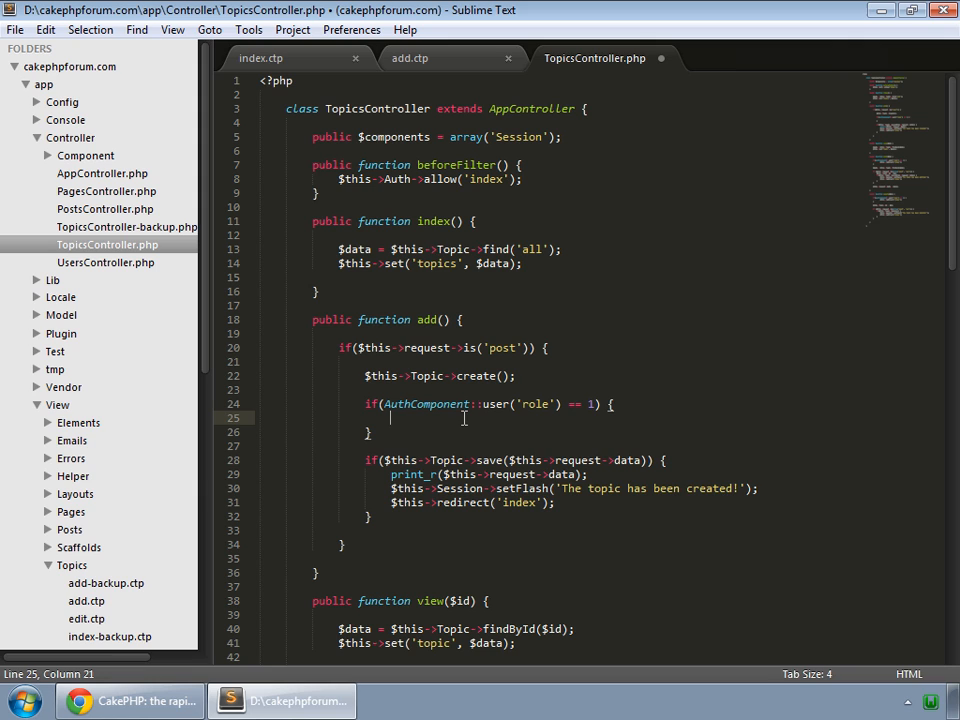
- Put $this->request->data['Topic']['visible'] = 2; inside the role condition
type("$this->request->data['Topic']['visible'] = 2;")
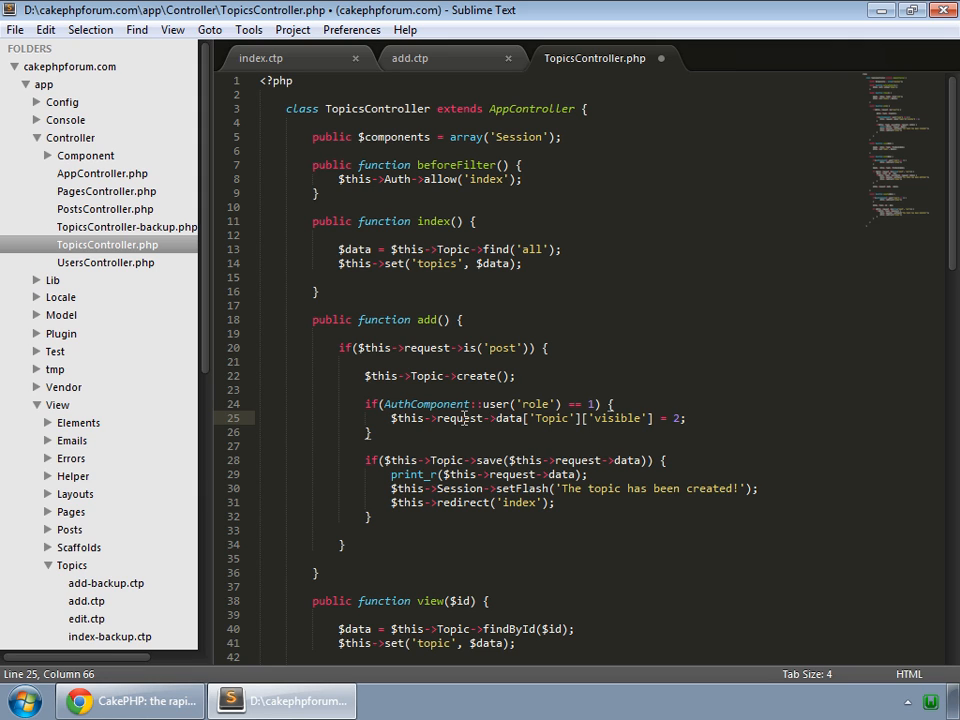
- Create a topic titled 'Topic by Admin as Published' with Published left selected and save it
left_click(130, 700)
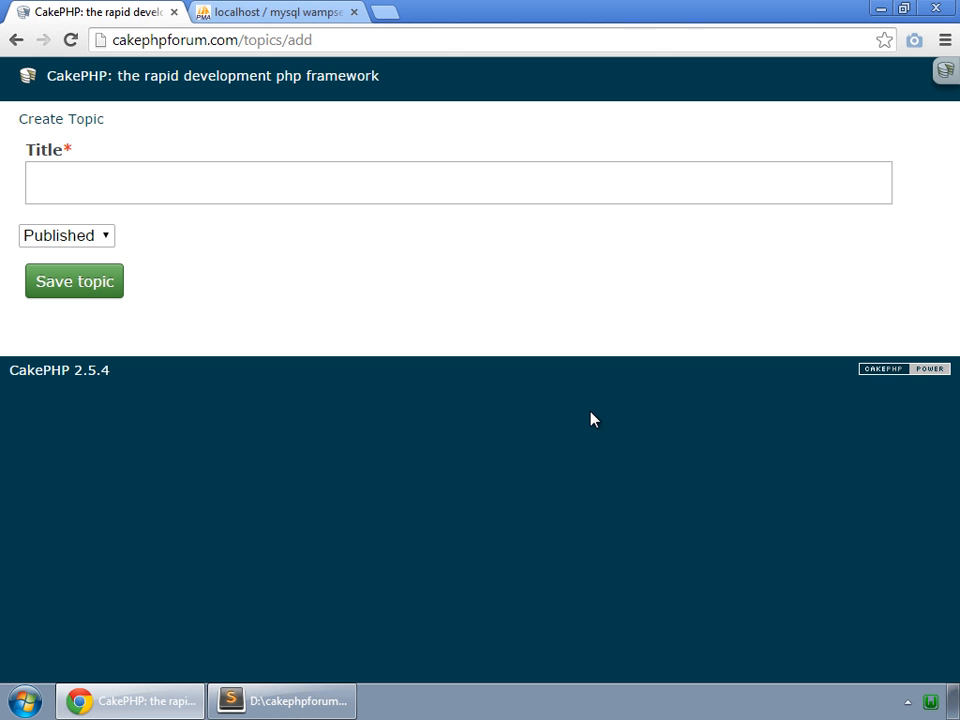
left_click(224, 184)
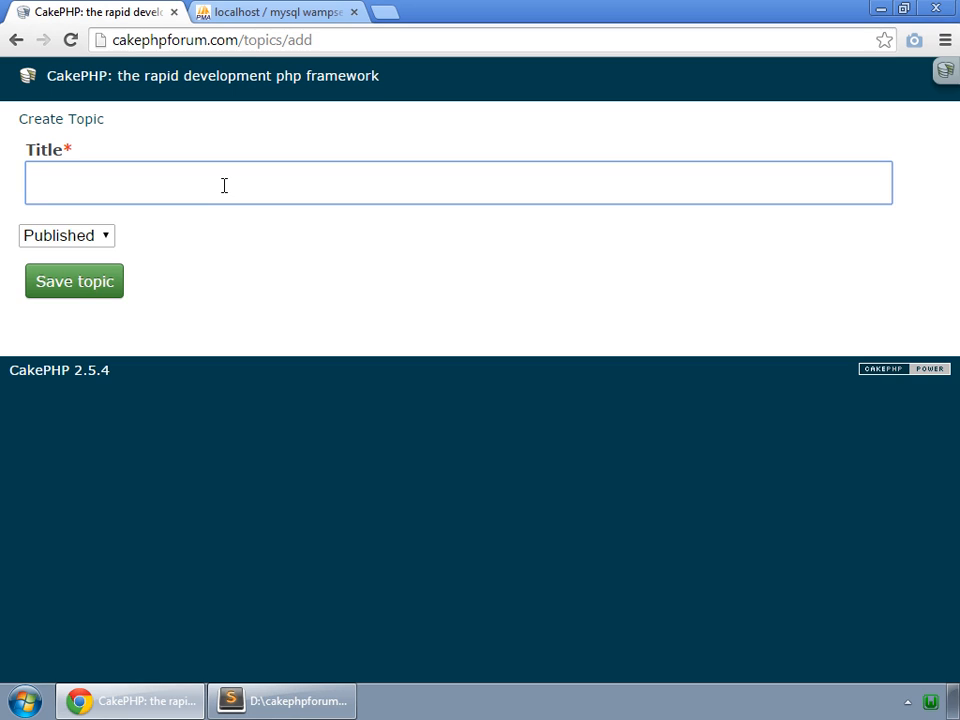
type("Topic")
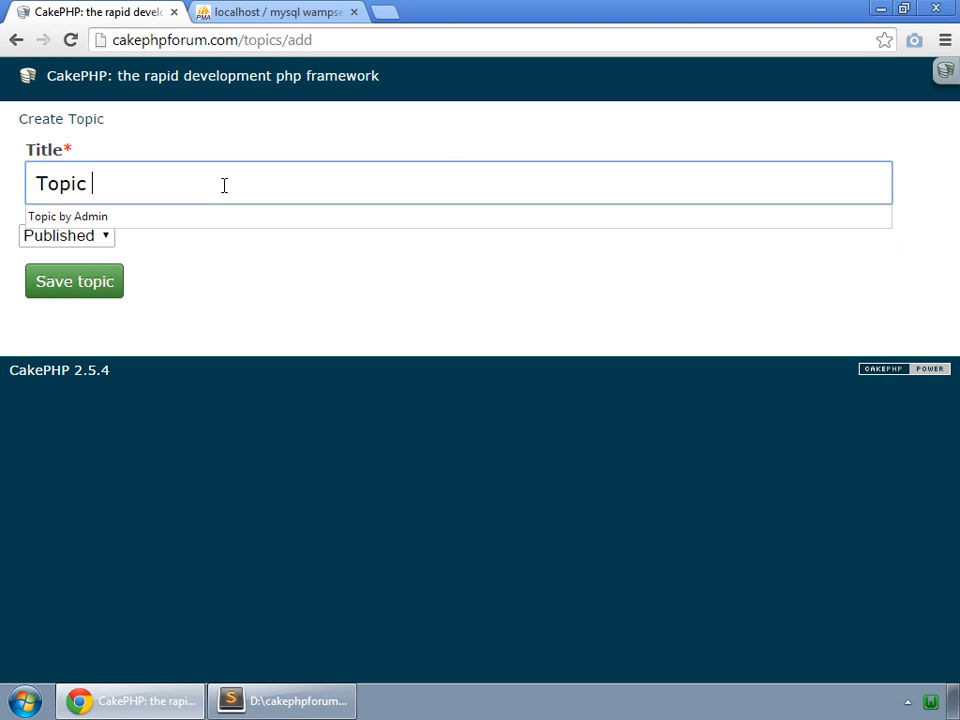
type("bu")
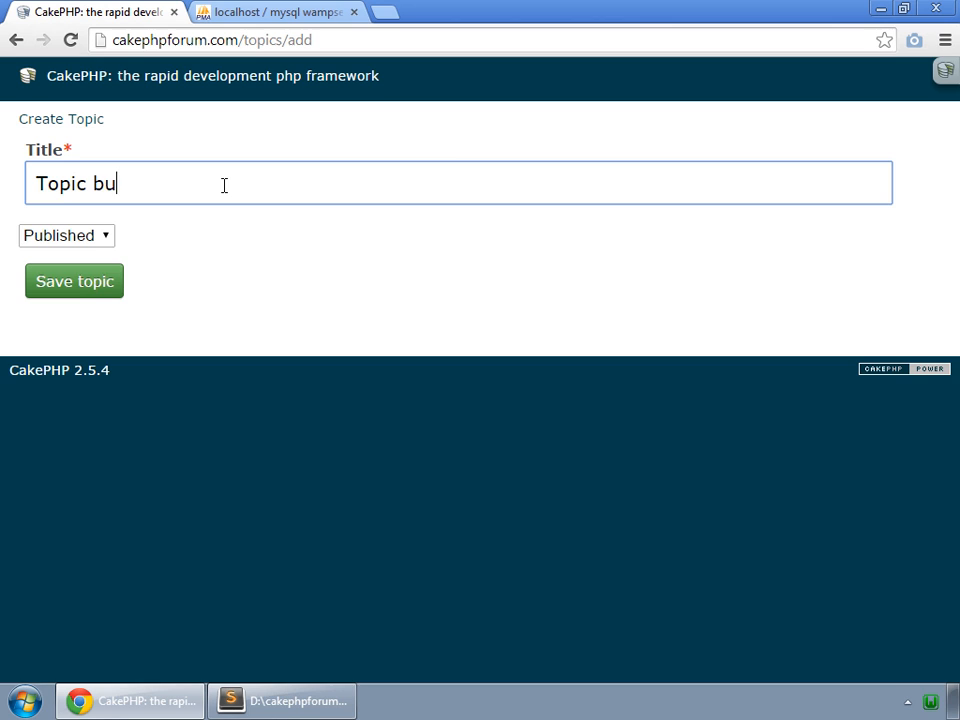
type("by Ad")
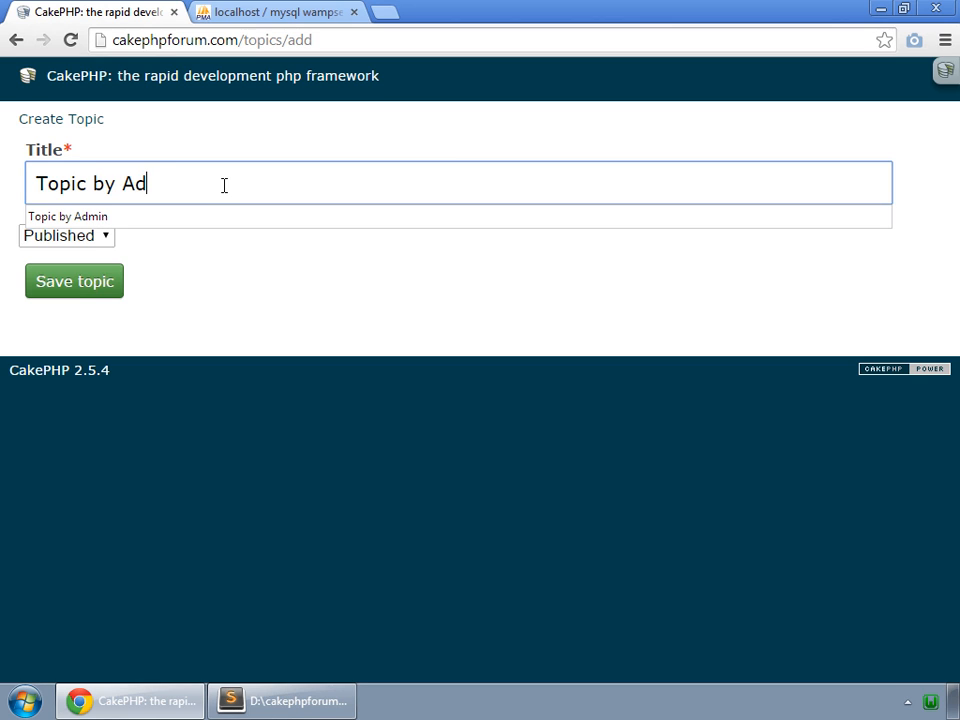
type("min")
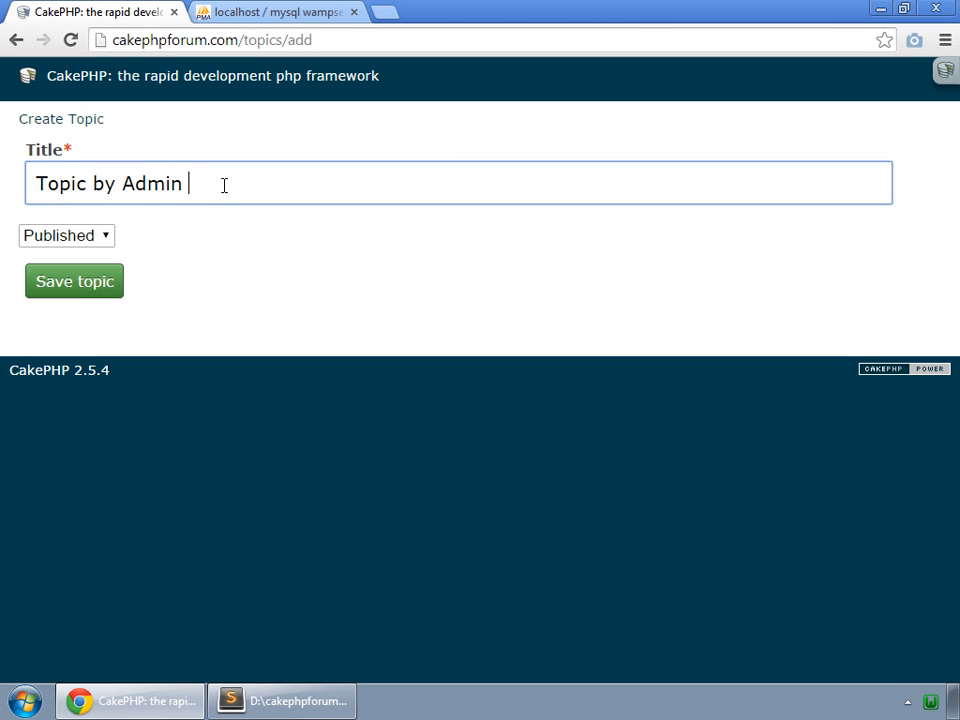
type("as")
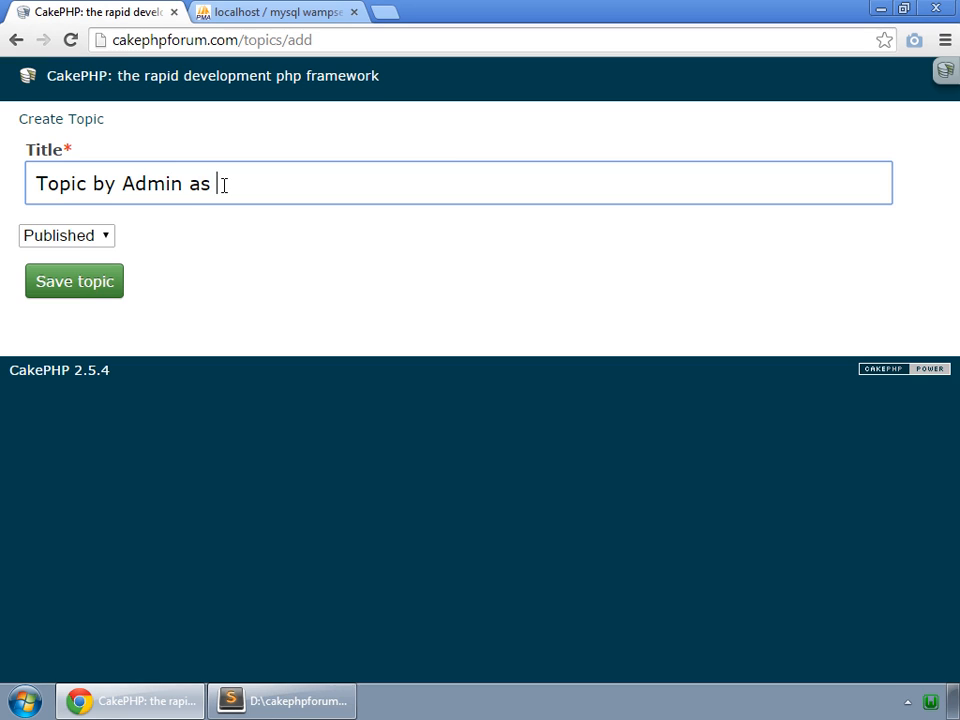
type("Pub")
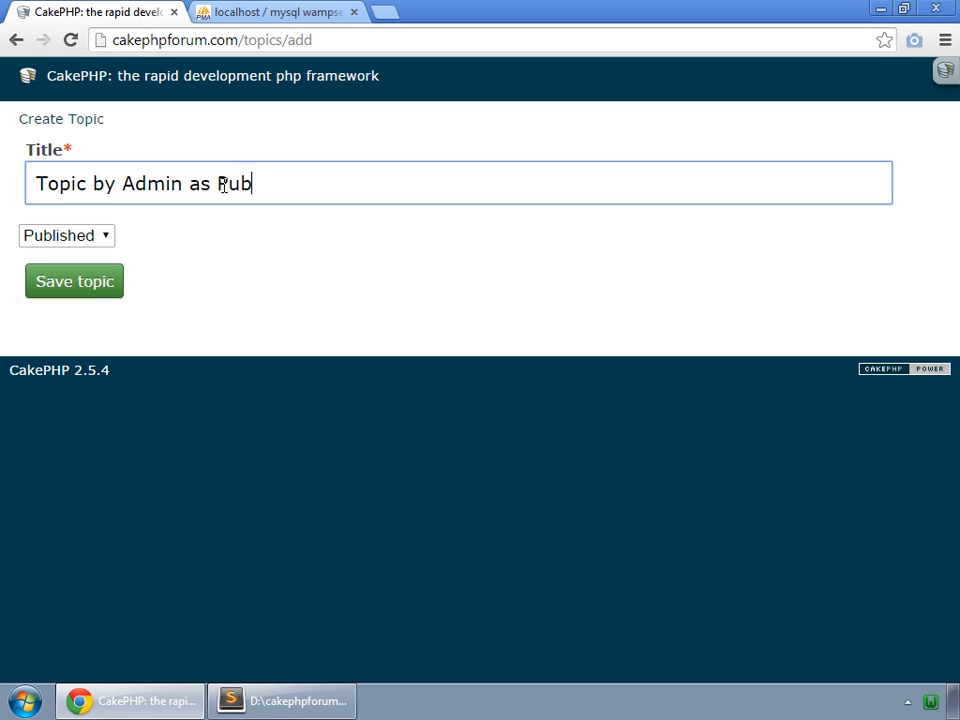
type("lished")
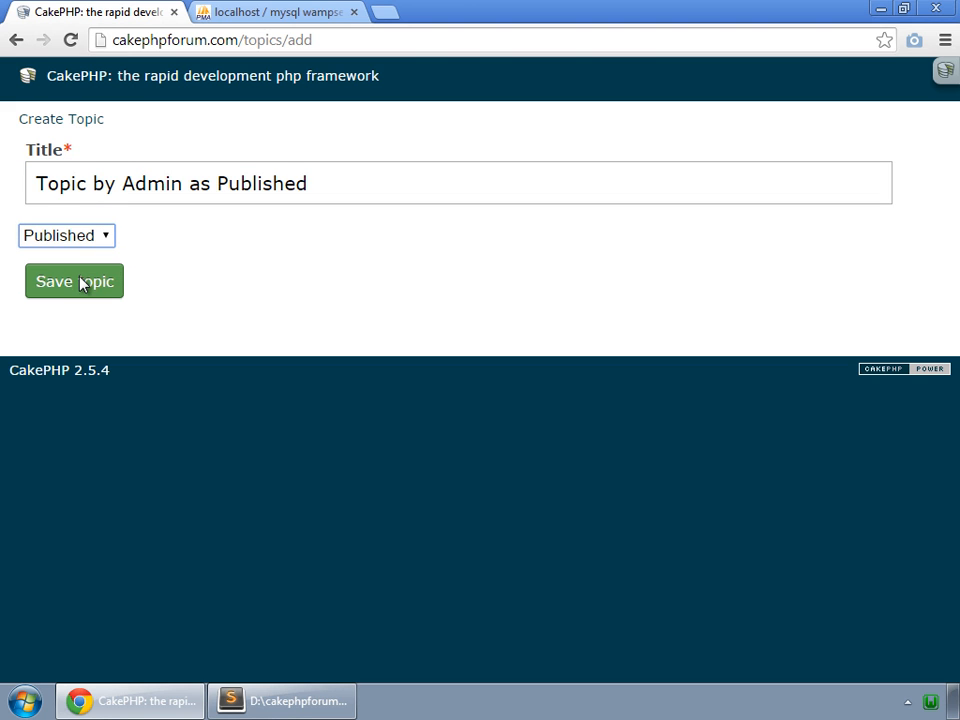
left_click(74, 280)
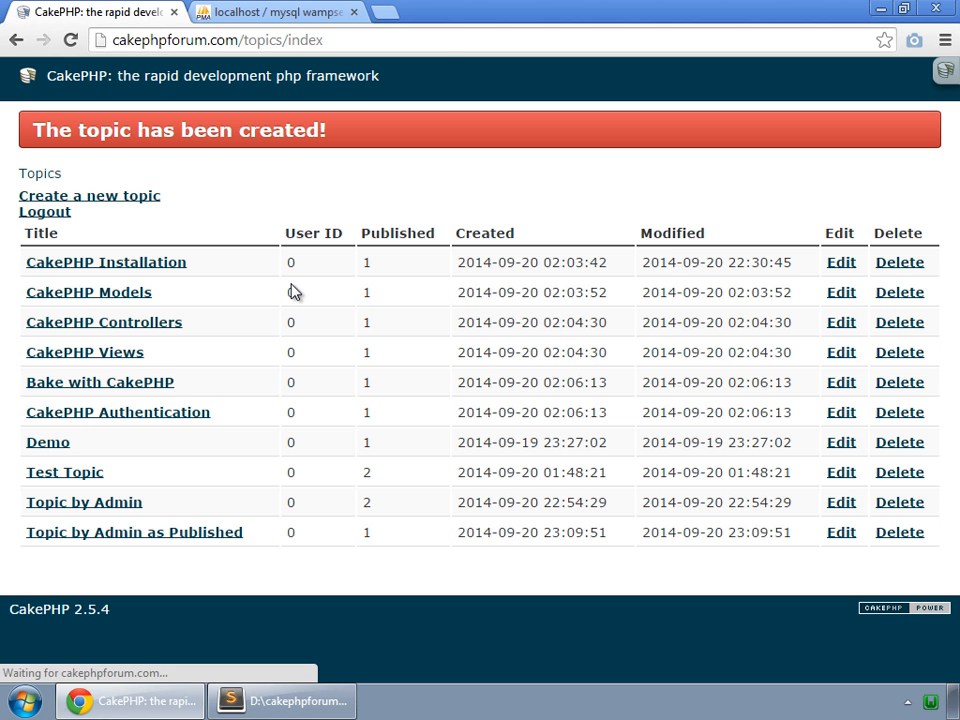
mouse_move(236, 516)
type("Topic by Admin as H")
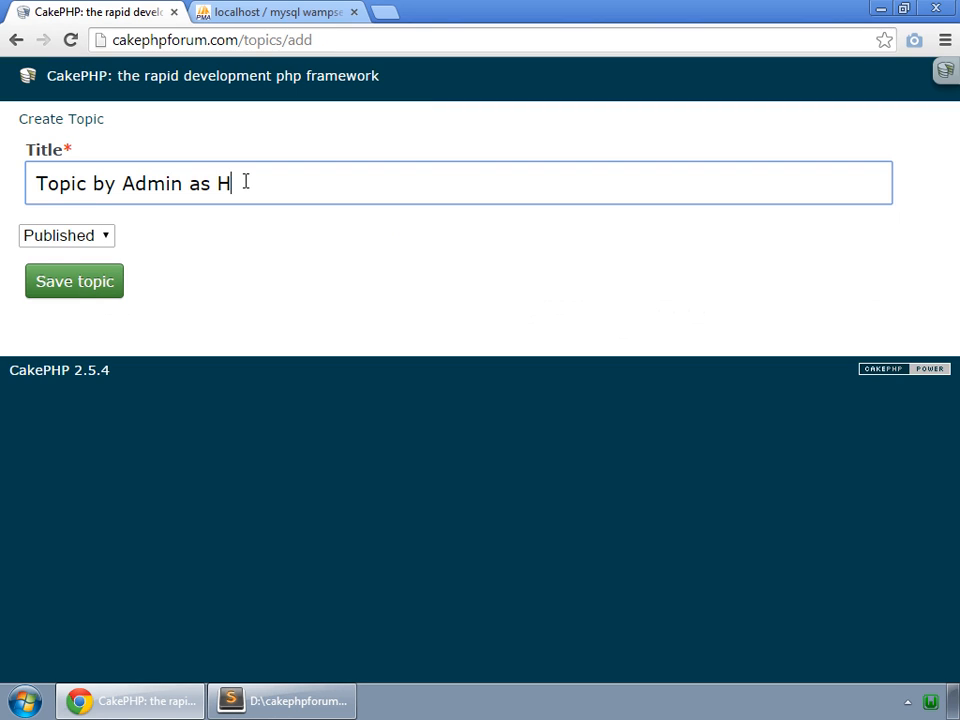
- Set the topic 'Topic by Admin as Hidden' to Hidden, save it, and log out of the admin account
left_click(66, 236)
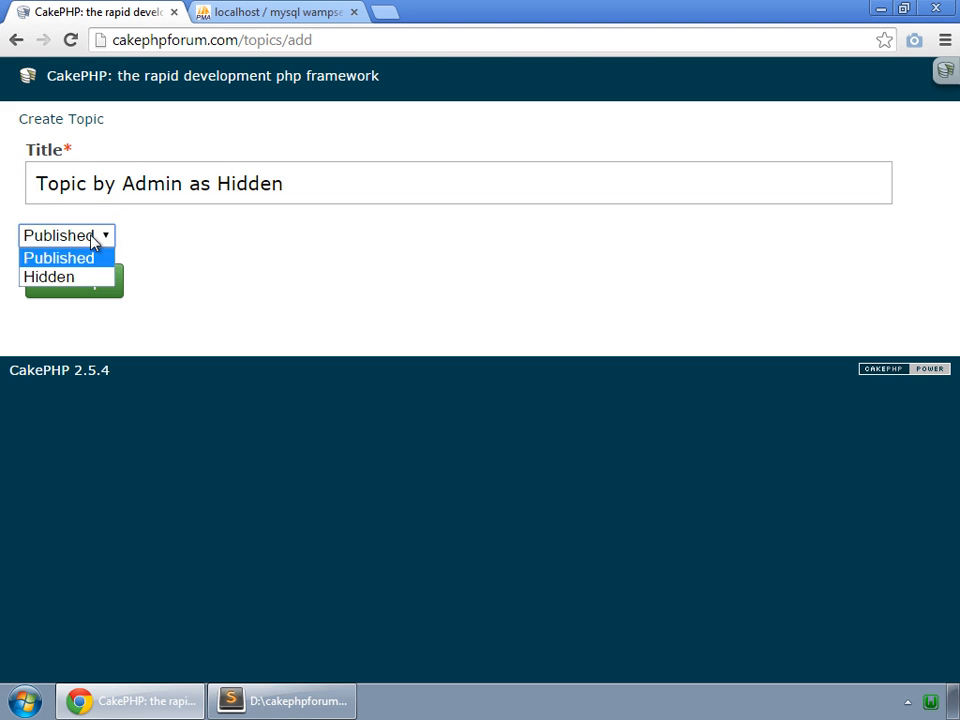
left_click(48, 276)
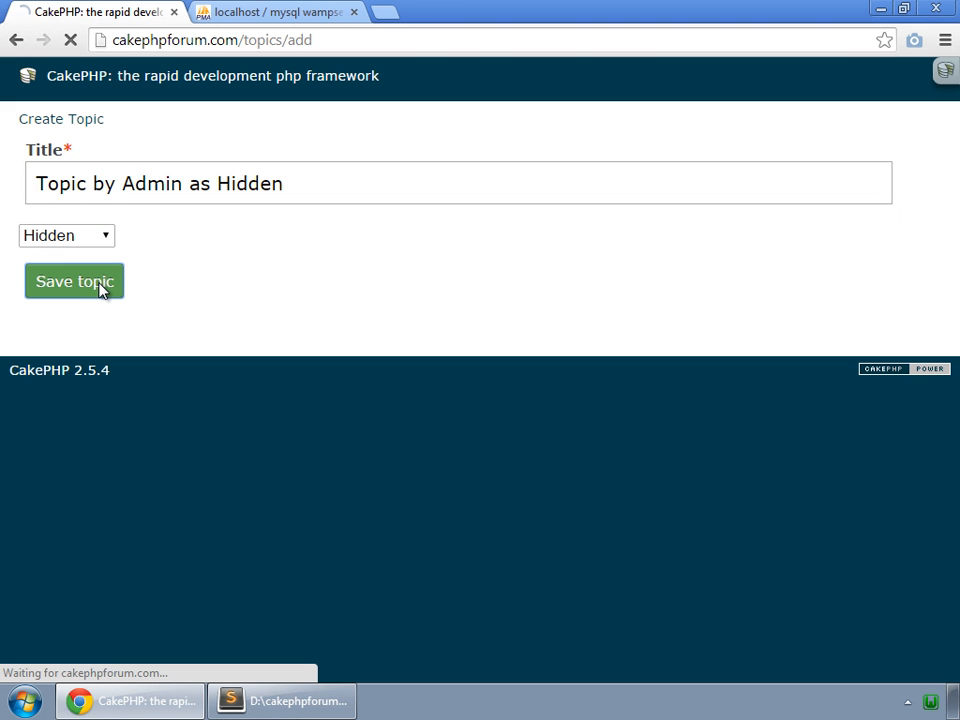
left_click(74, 280)
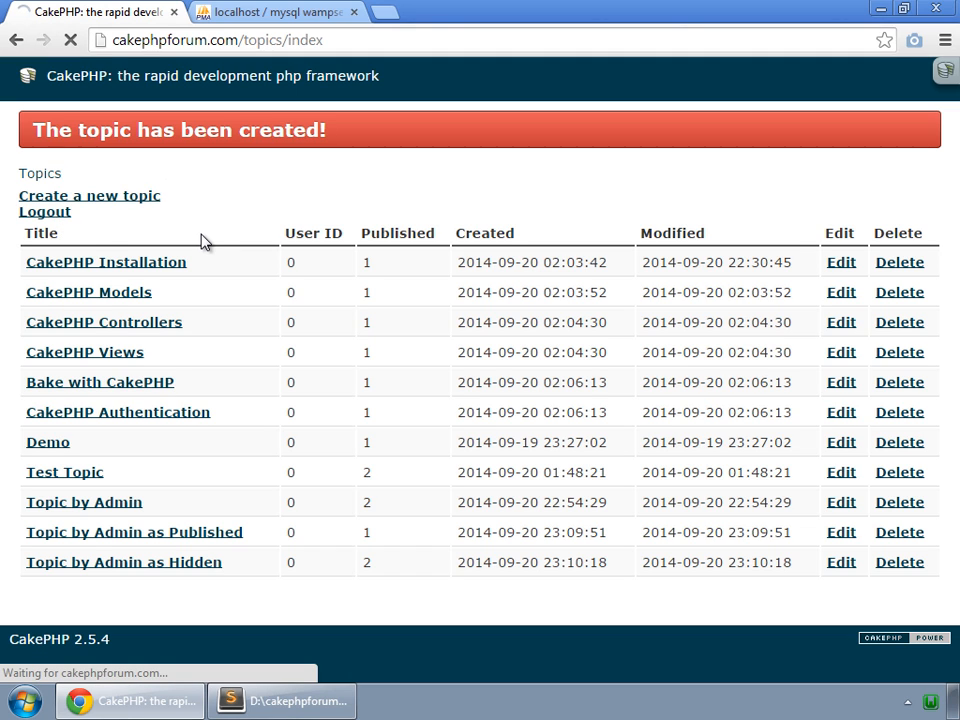
left_click(44, 212)
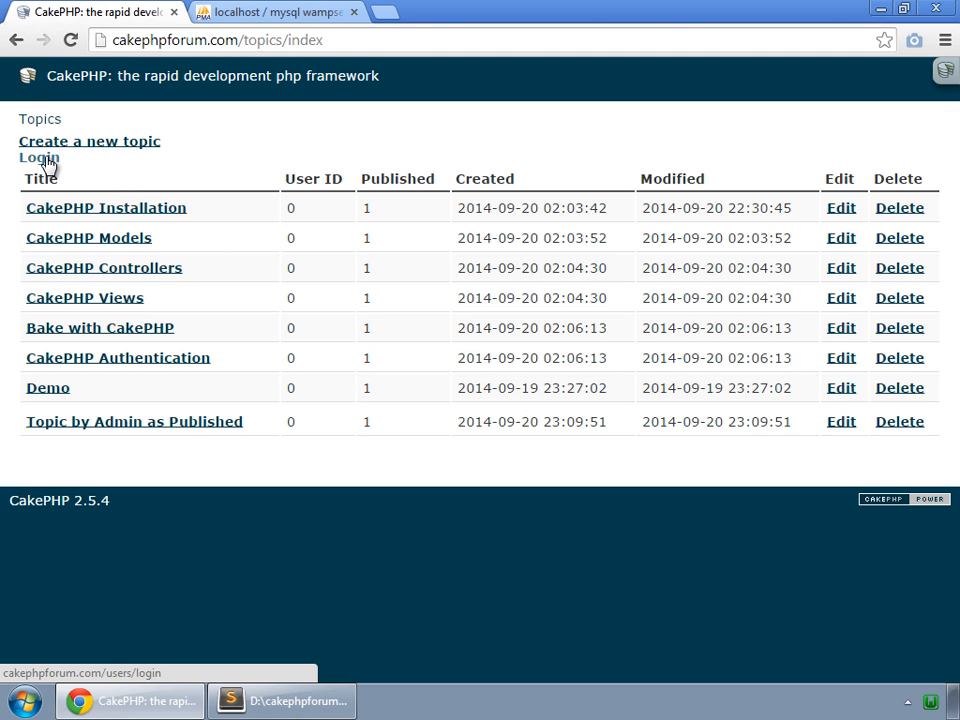
- Log in as the regular user and save a new topic titled 'Topic by Regular User'
left_click(40, 158)
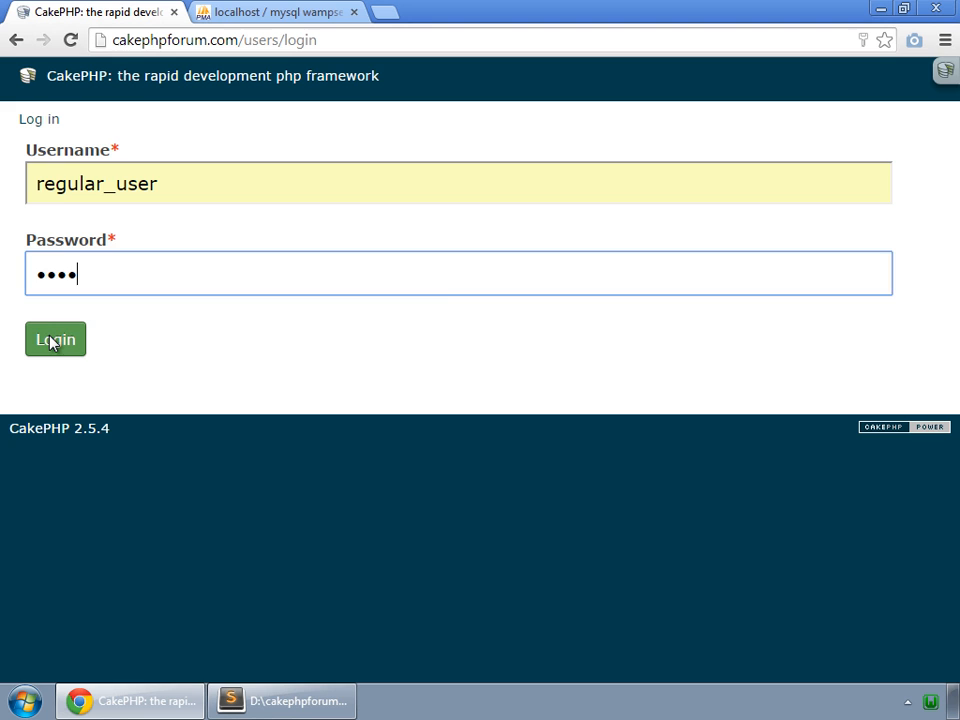
left_click(56, 340)
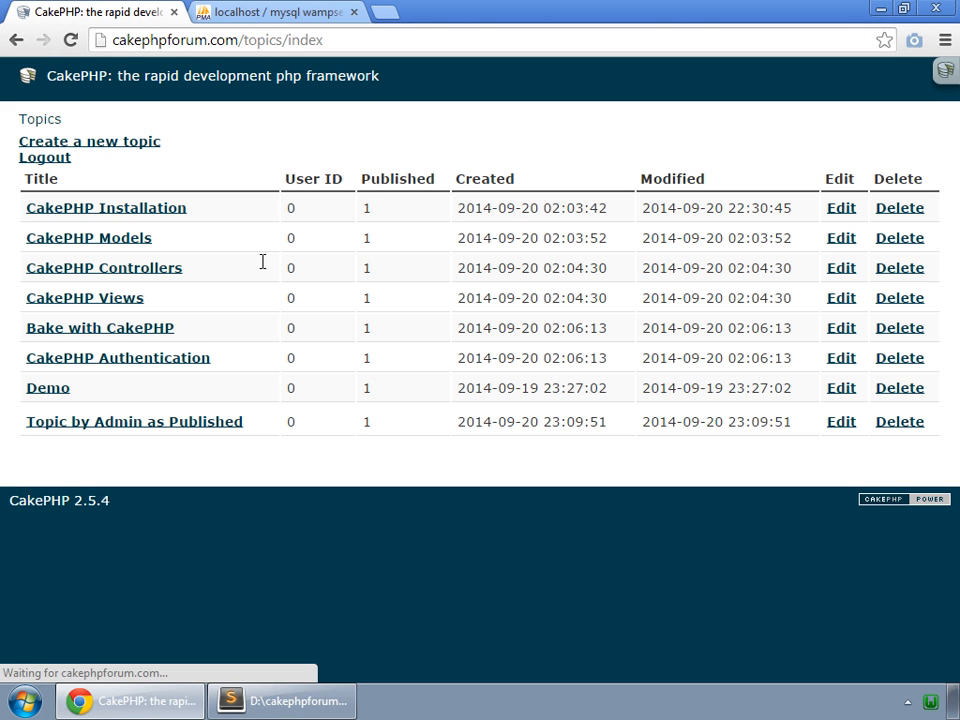
mouse_move(144, 150)
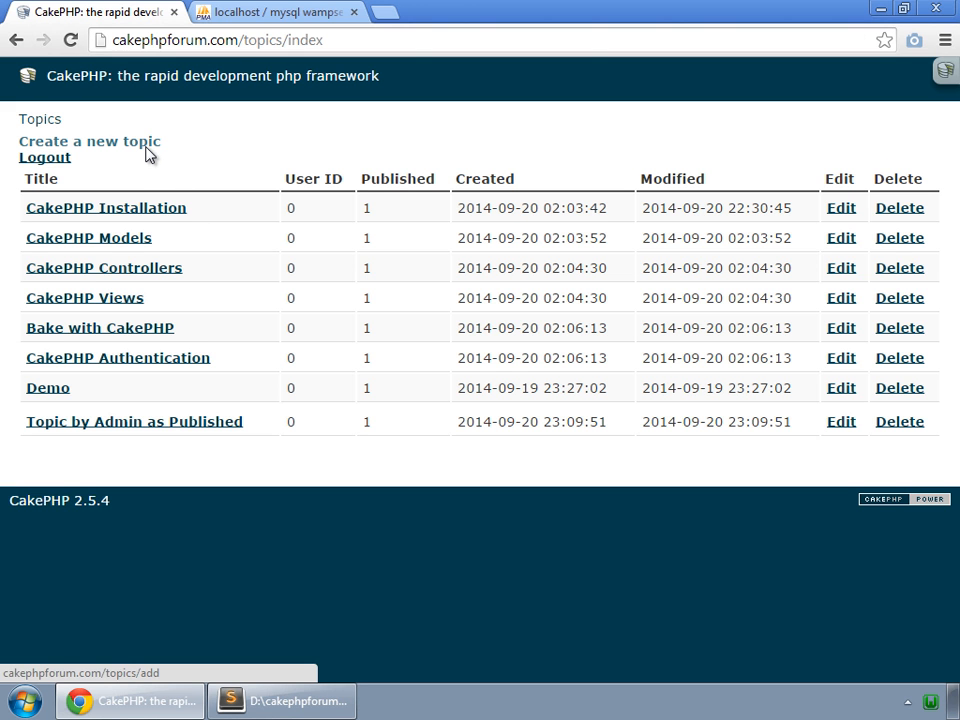
left_click(88, 140)
type("Topic by Regular User")
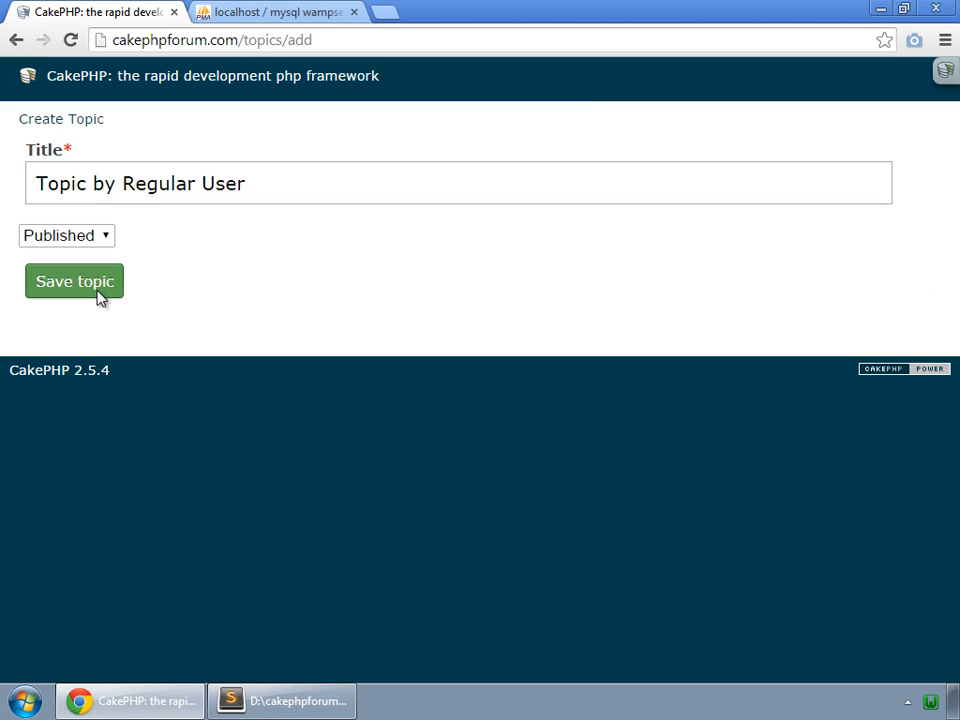
left_click(74, 280)
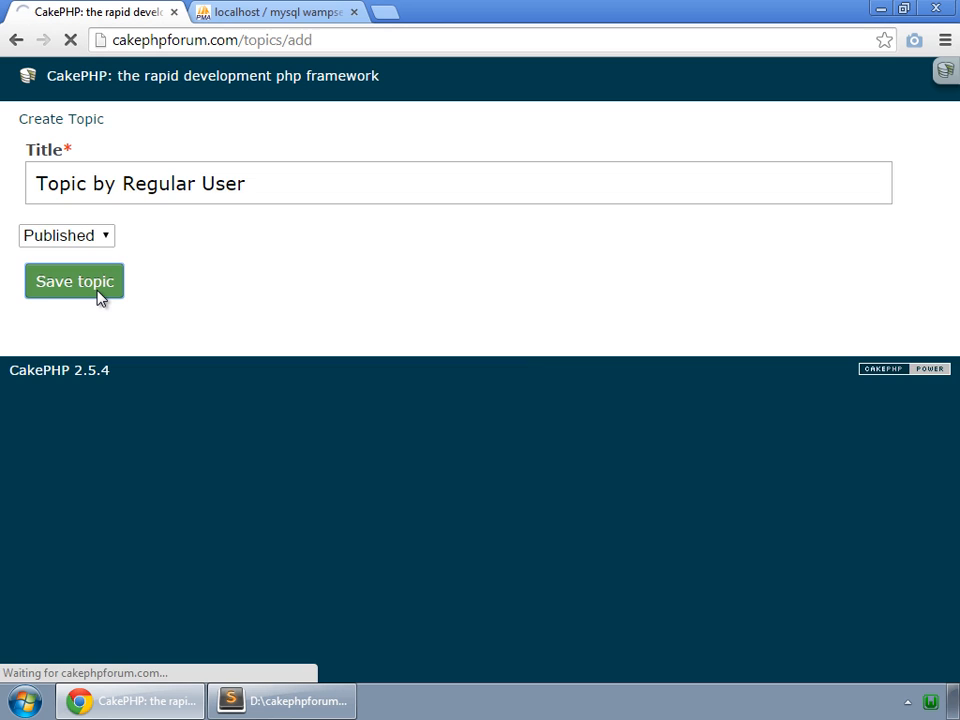
left_click(74, 280)
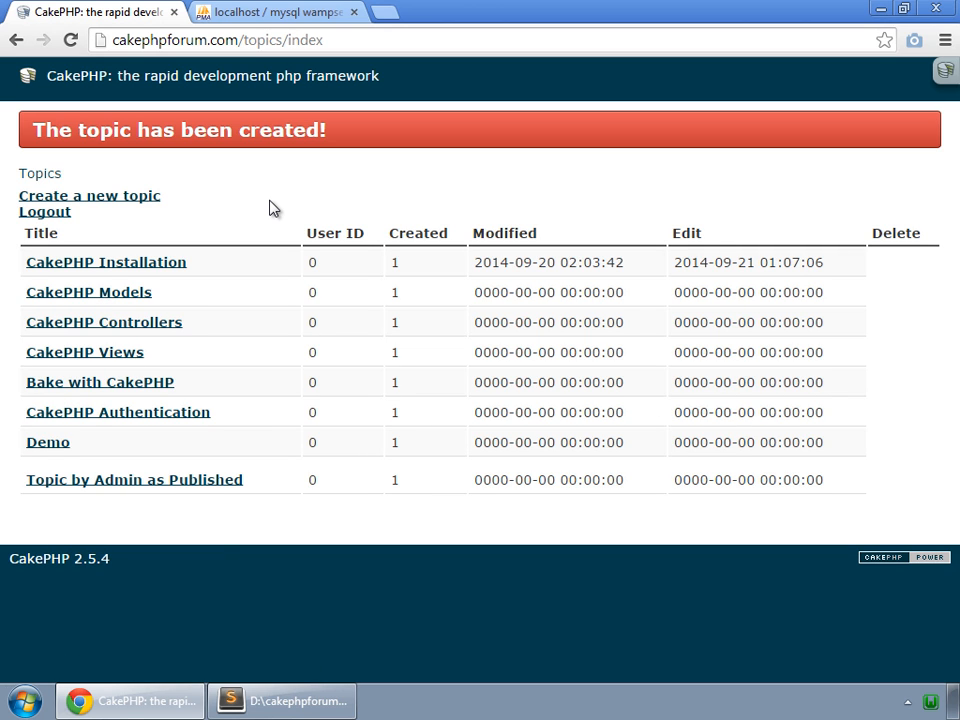
mouse_move(422, 348)
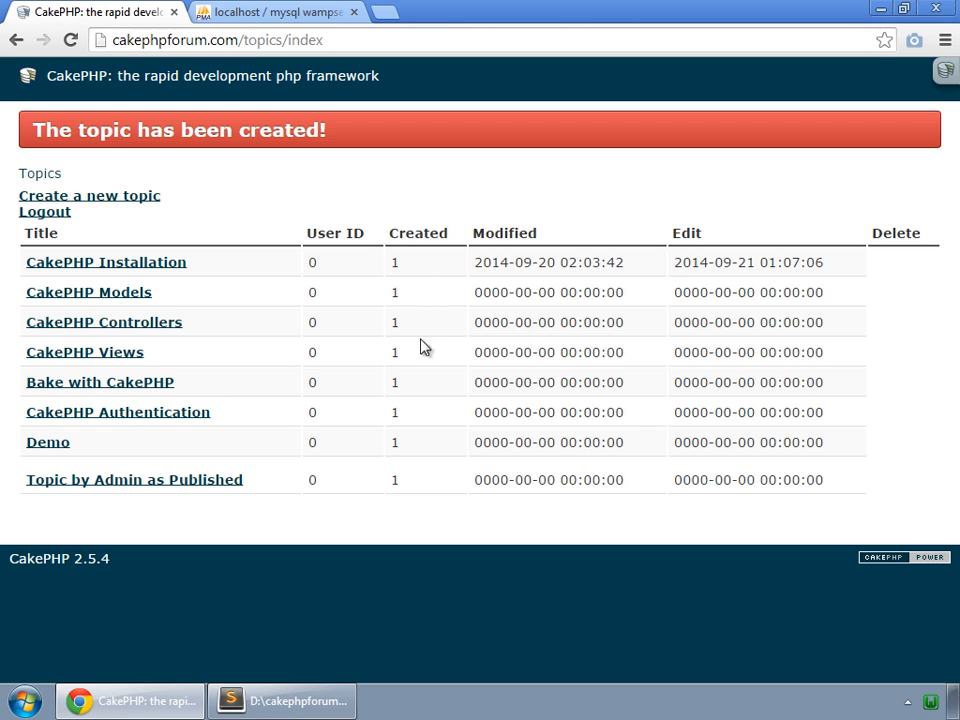
mouse_move(280, 12)
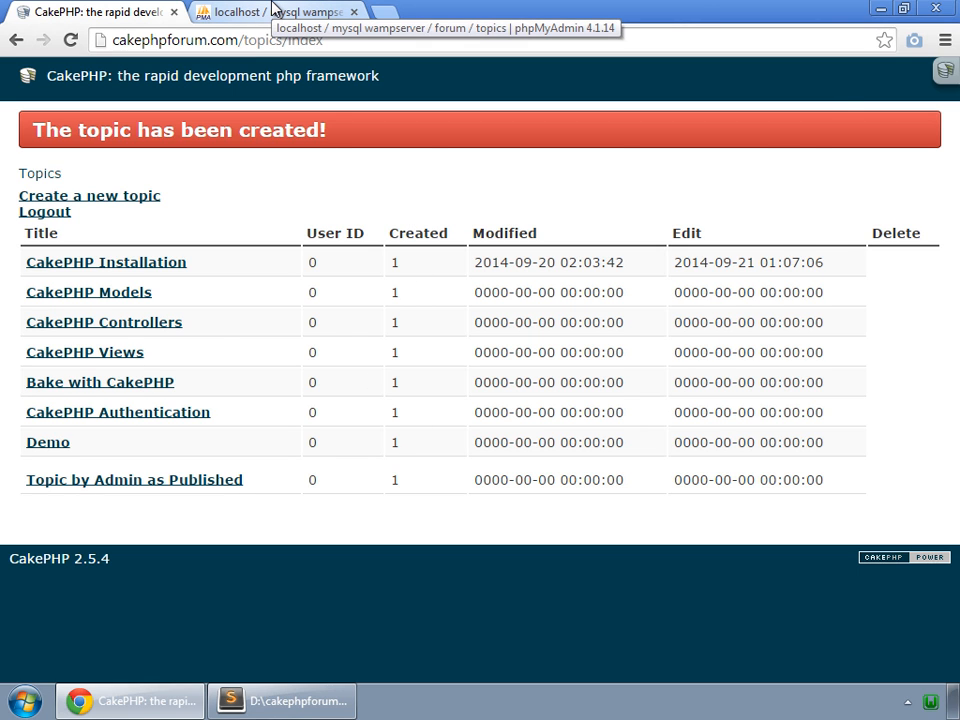
- Show the phpMyAdmin topics table and scroll to the 'Topic by Regular User' row stored with visible value 2
left_click(290, 12)
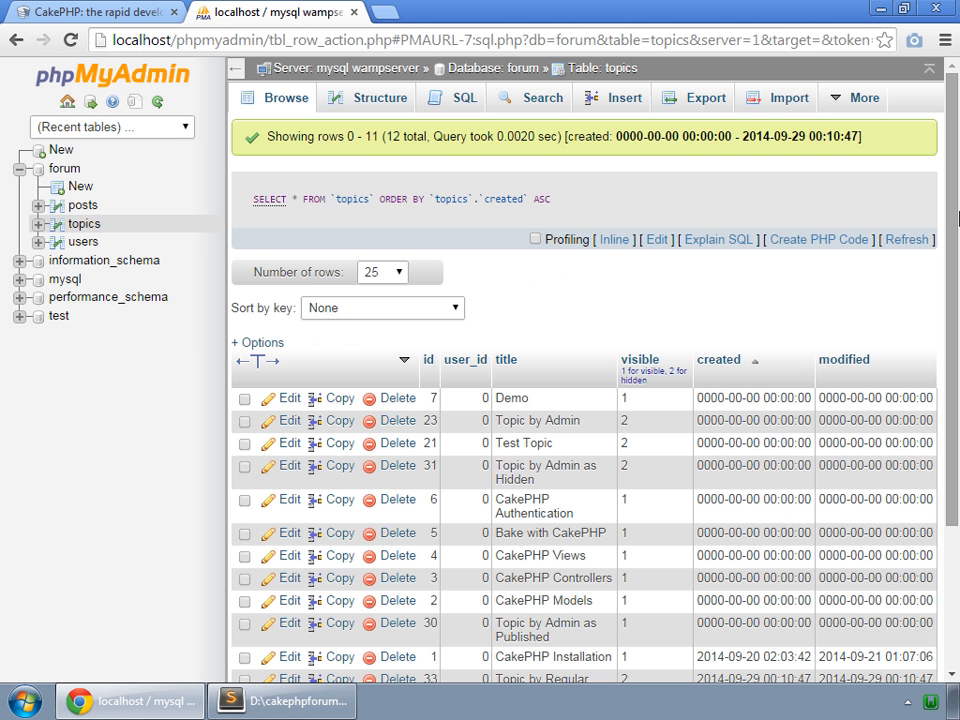
scroll("down", 3)
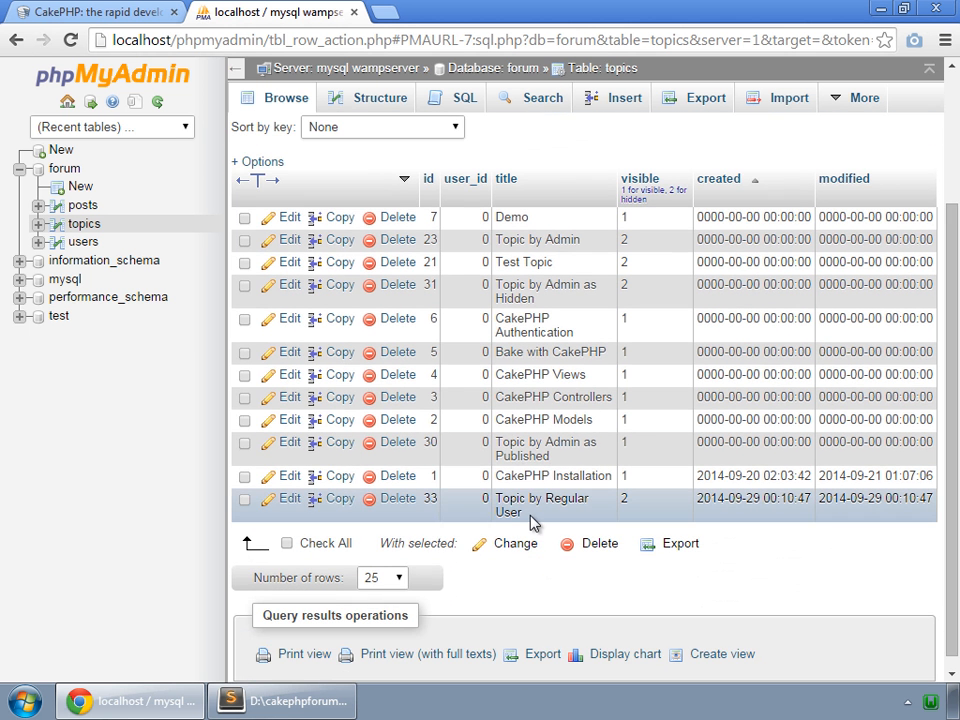
mouse_move(590, 520)
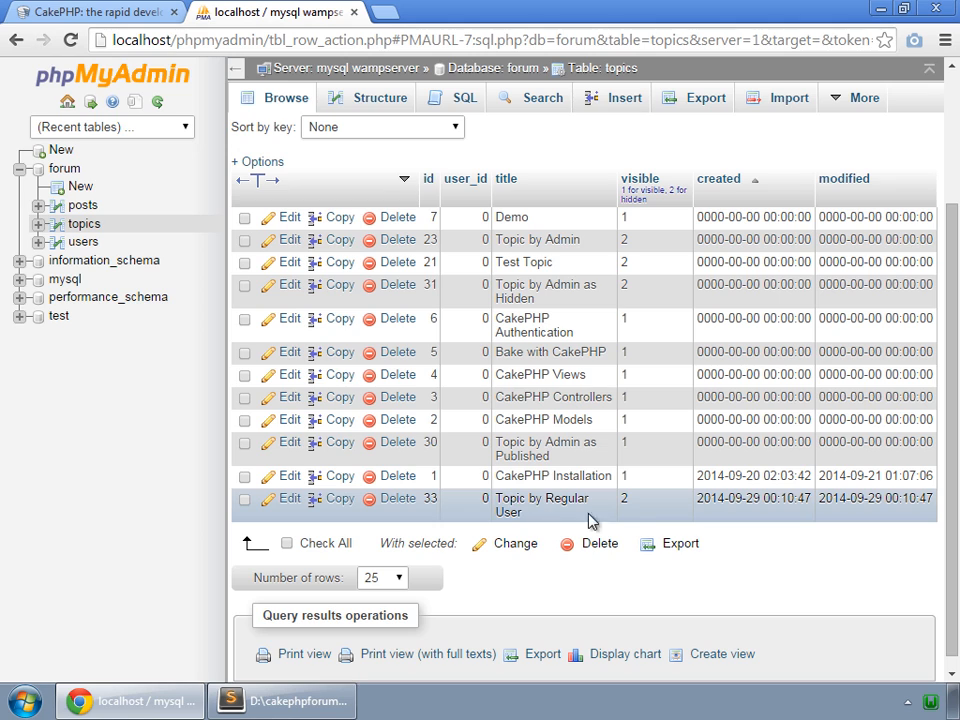
mouse_move(656, 504)
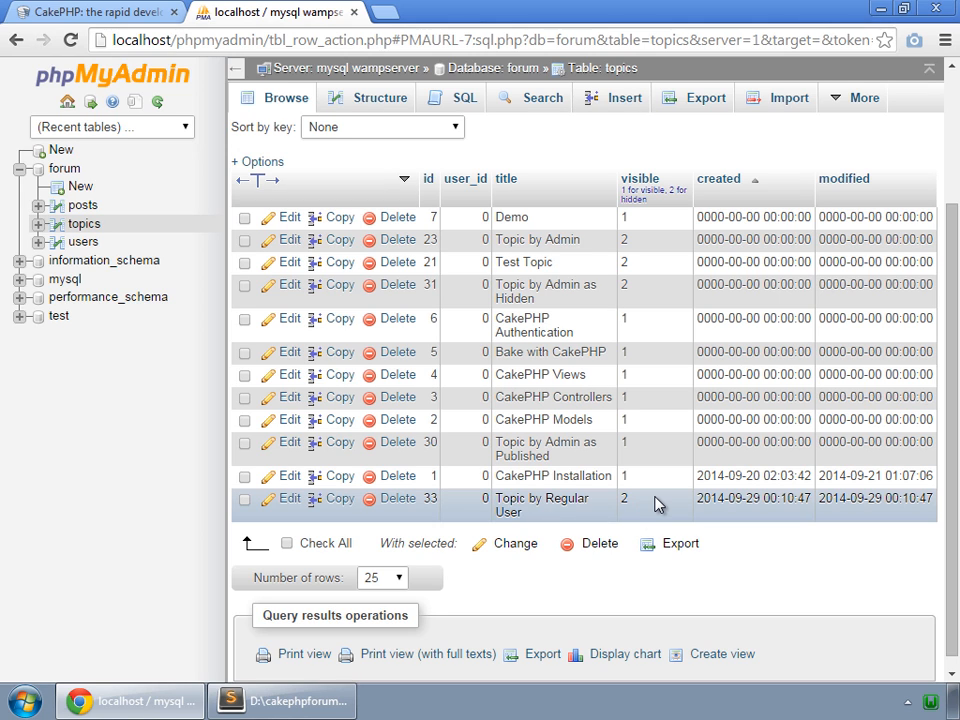